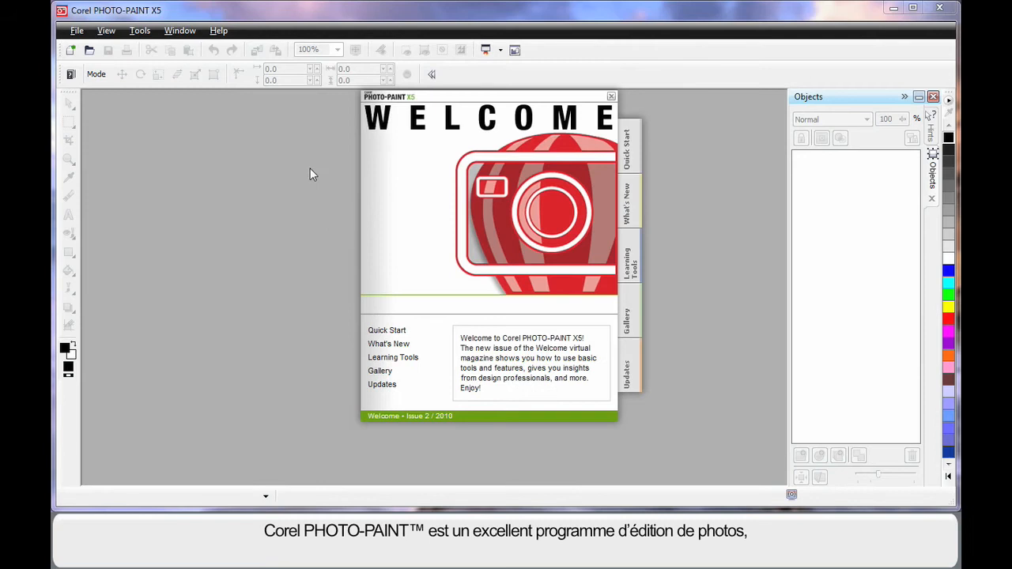
mouse_move(308, 162)
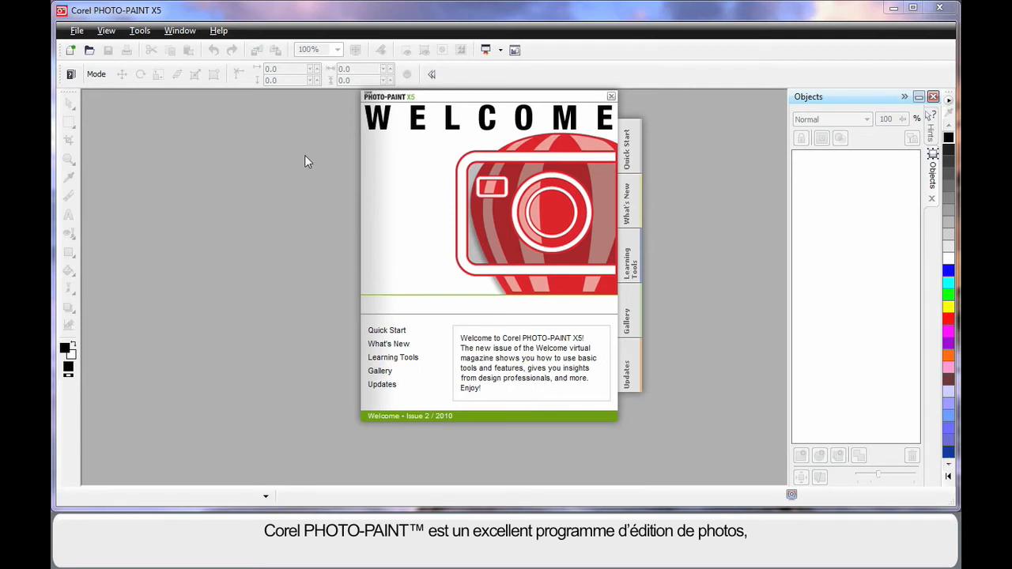
mouse_move(298, 209)
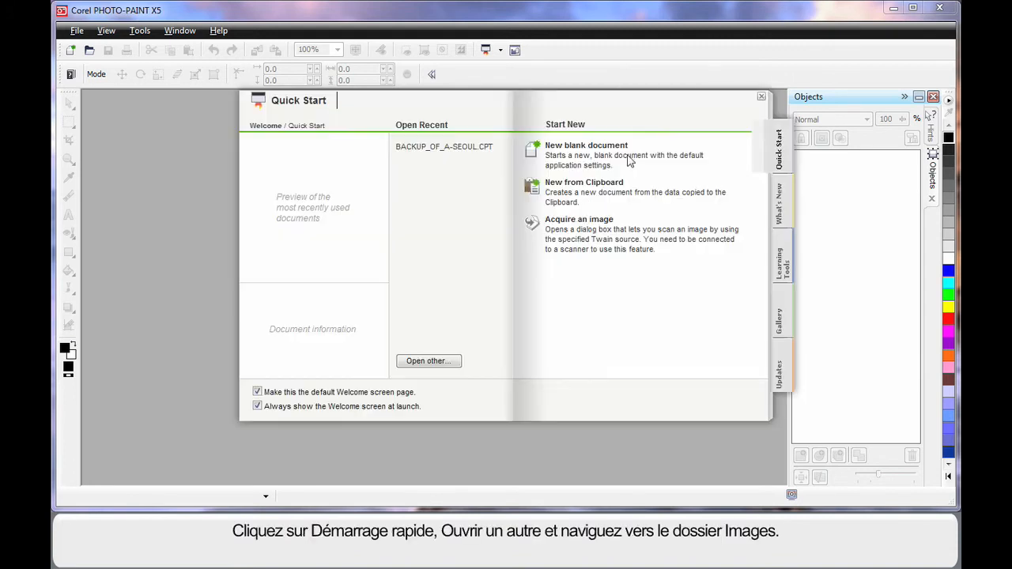
Open A-Seoul.jpg from the Pictures library and maximize its document window.
click(429, 361)
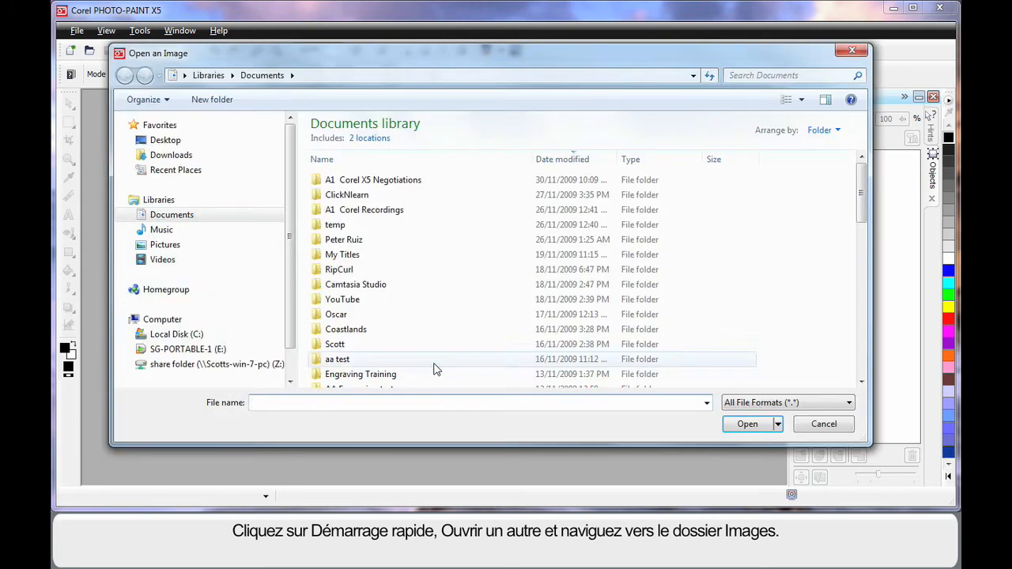
click(165, 245)
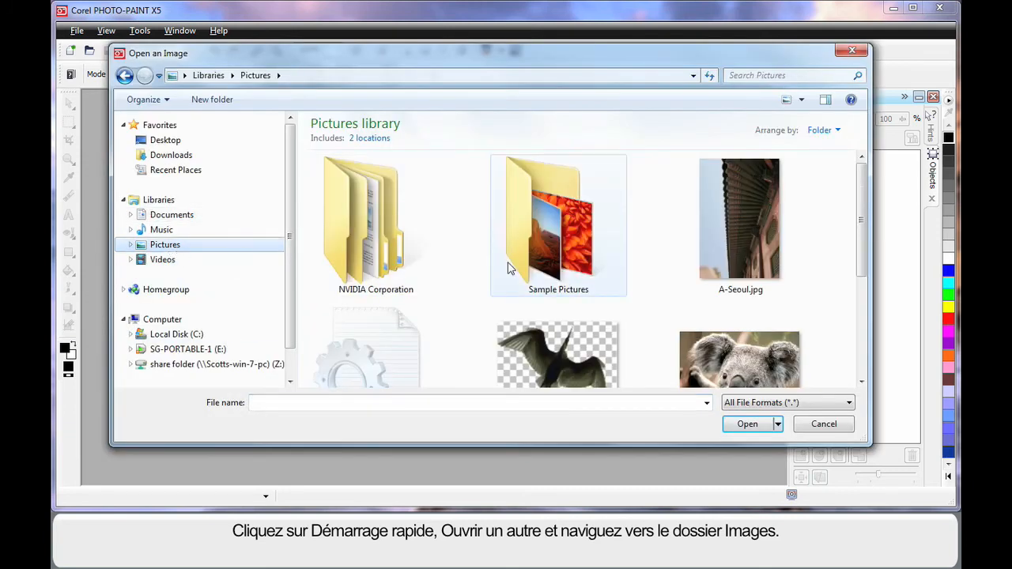
click(740, 219)
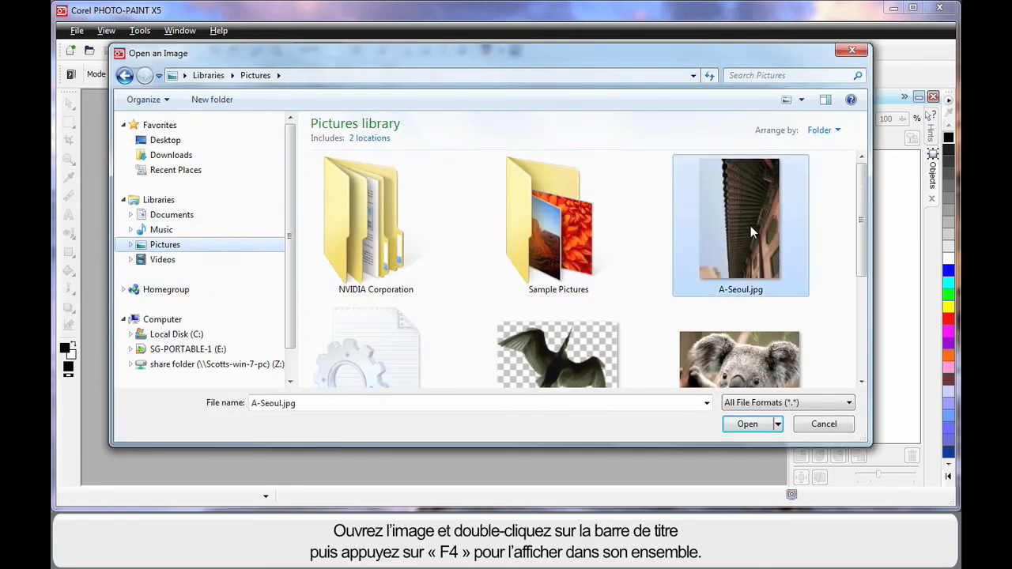
click(747, 424)
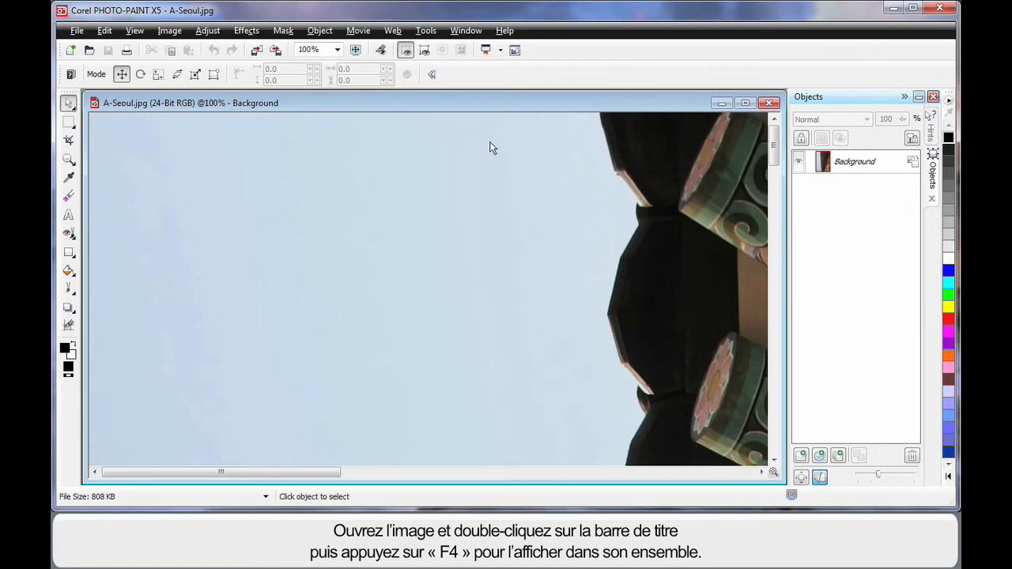
double_click(190, 103)
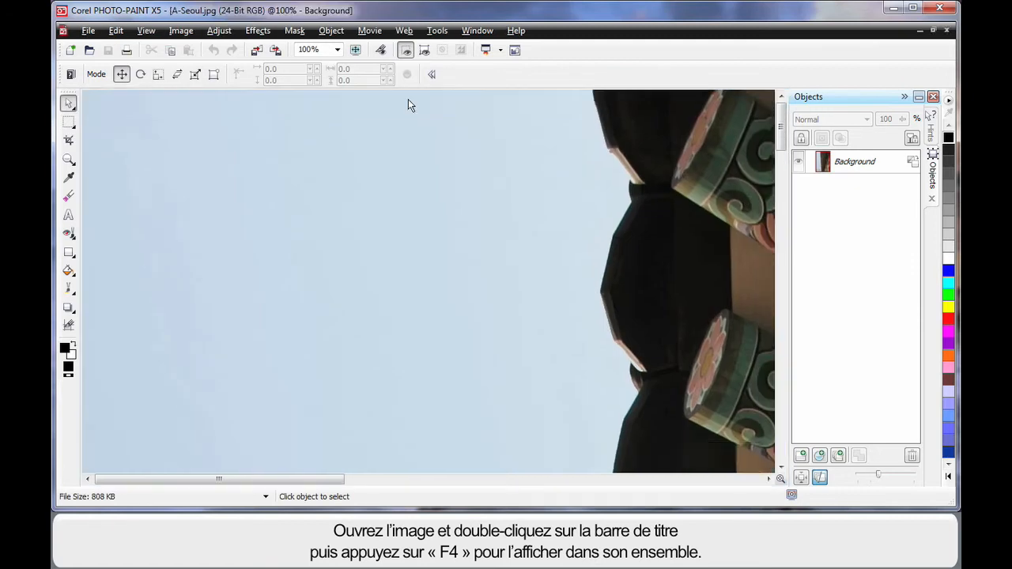
mouse_move(418, 211)
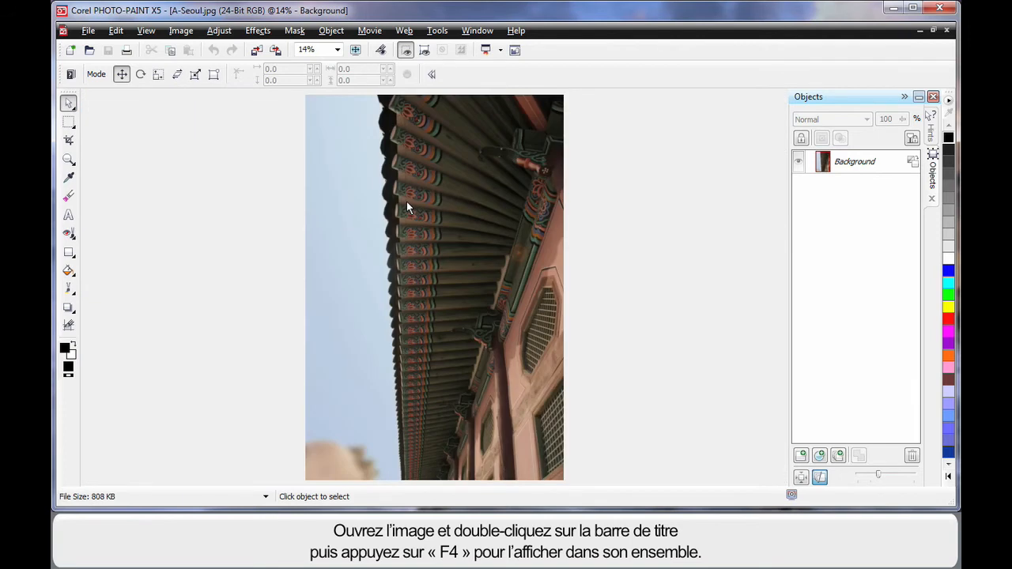
mouse_move(220, 132)
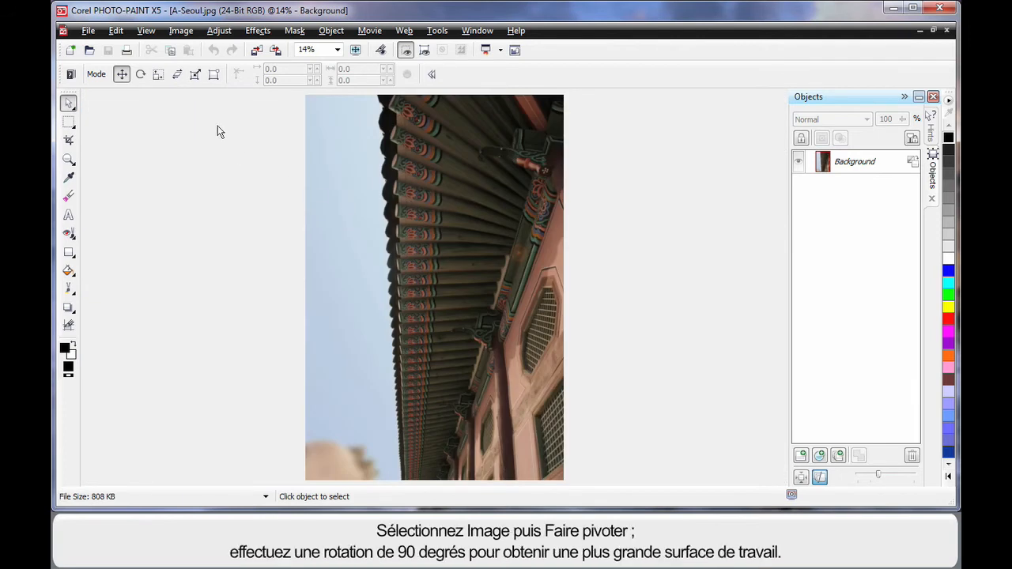
Rotate the photo 90° clockwise from the Image menu.
click(181, 30)
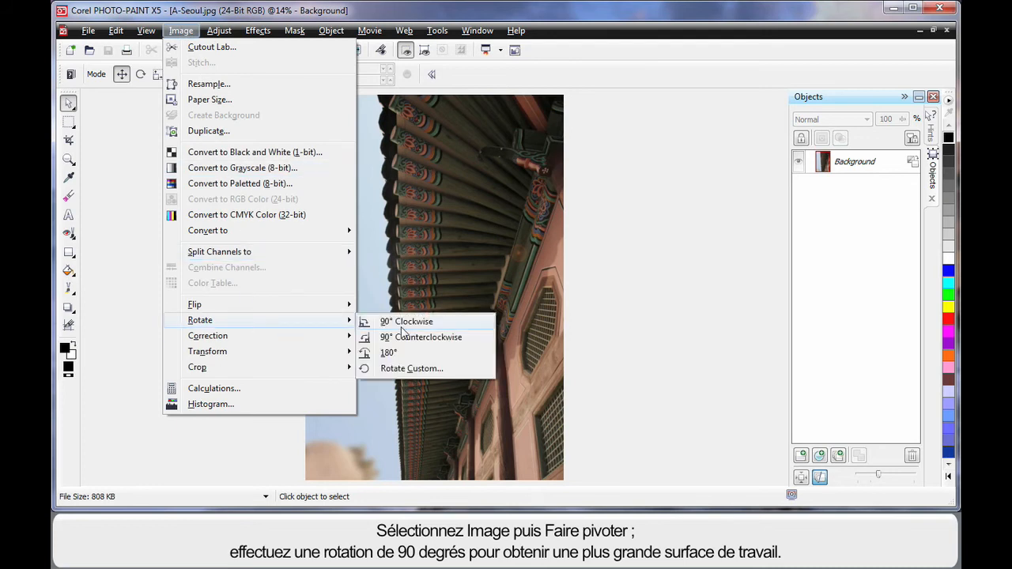
click(406, 321)
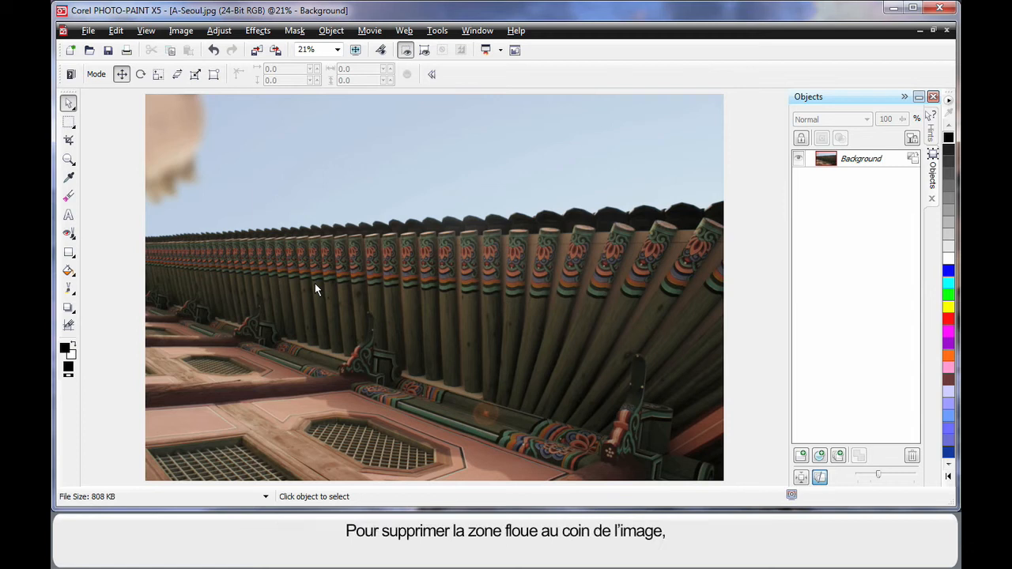
mouse_move(190, 206)
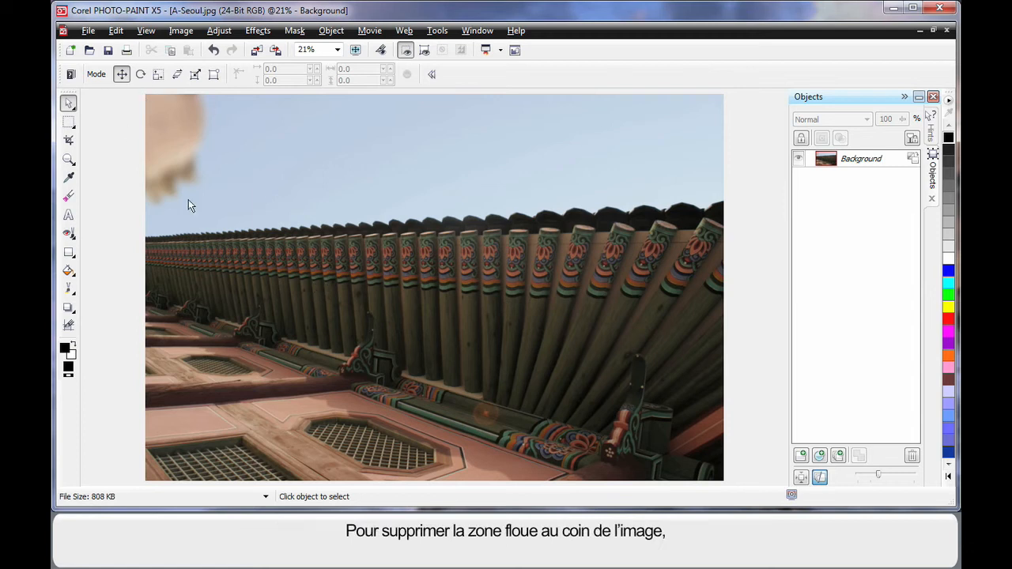
mouse_move(260, 174)
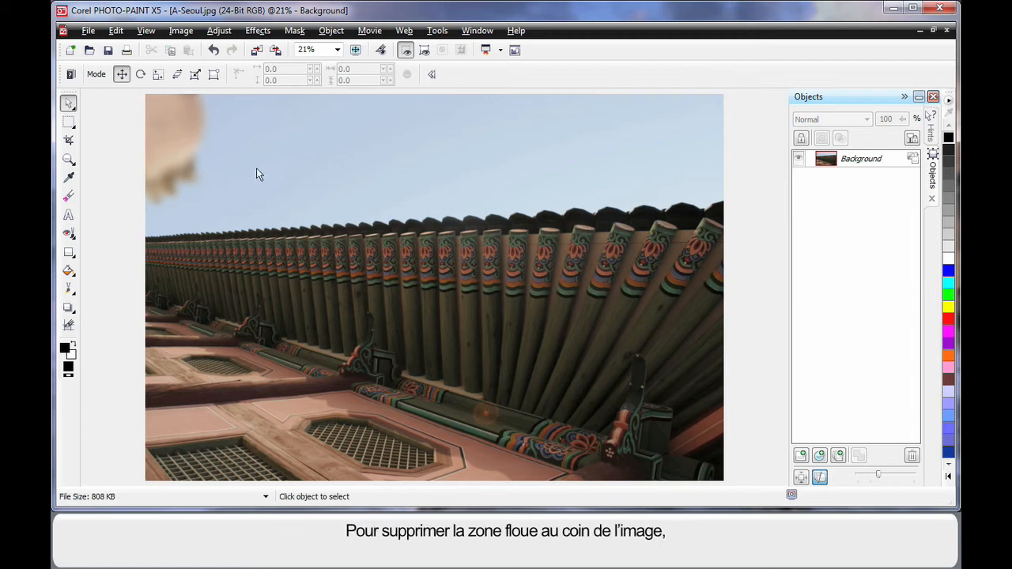
mouse_move(68, 233)
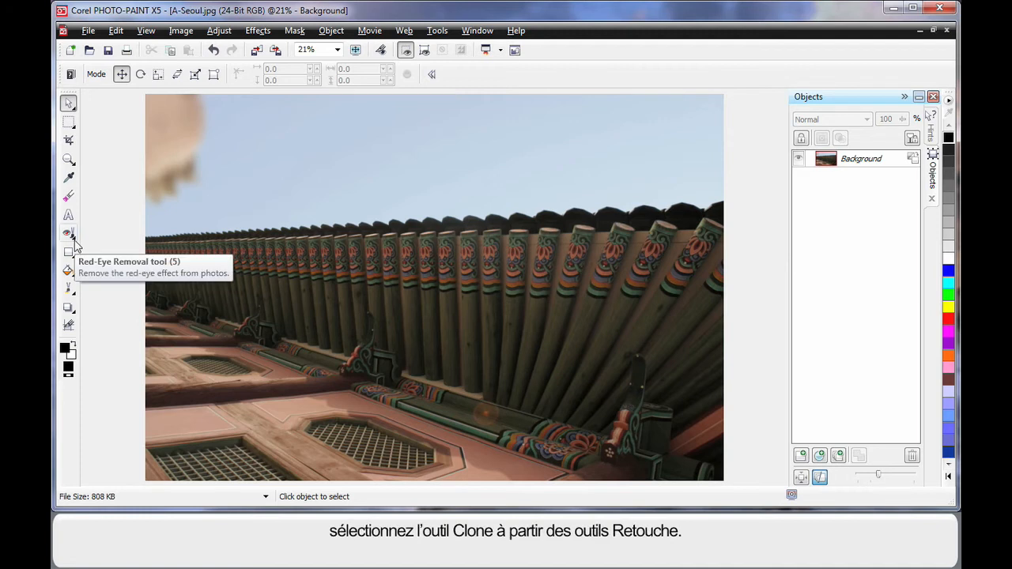
Select the Clone tool from the Retouch tools flyout.
click(69, 234)
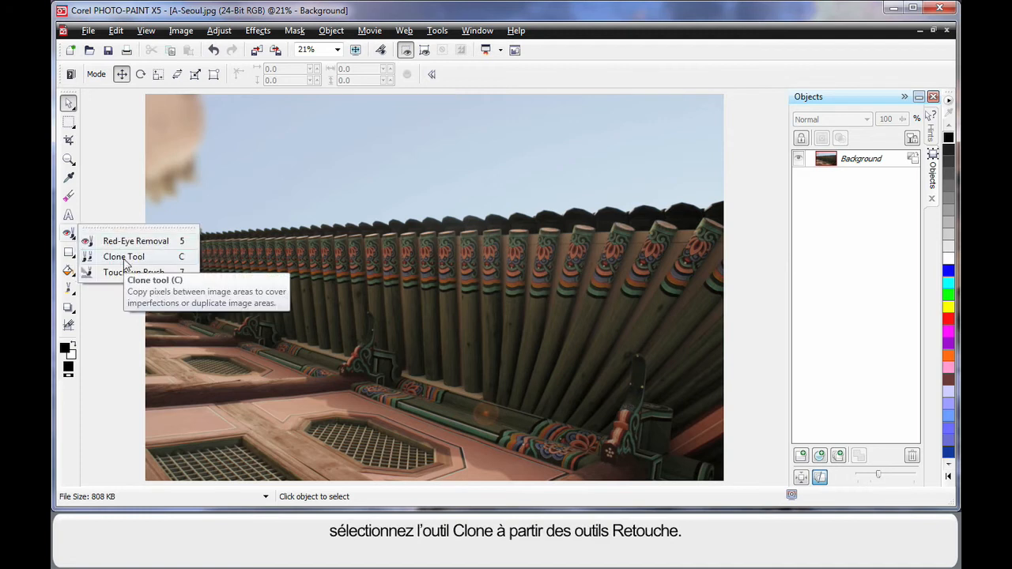
click(123, 256)
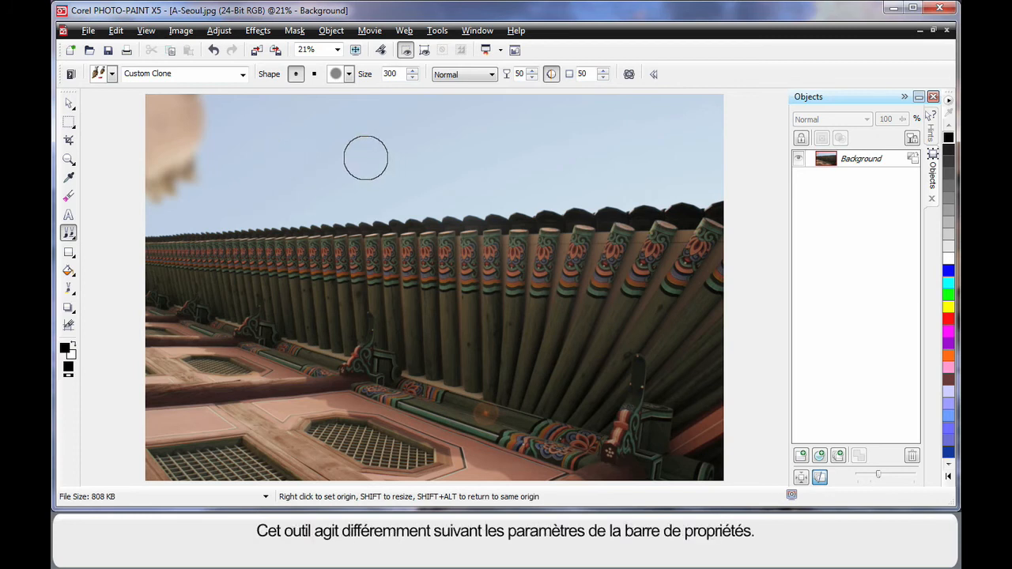
mouse_move(419, 153)
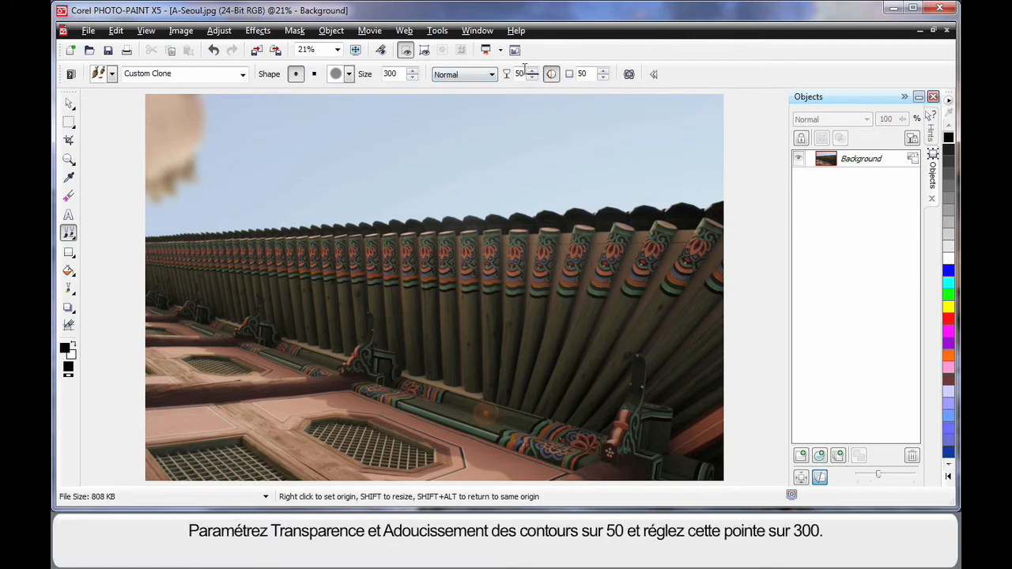
mouse_move(551, 73)
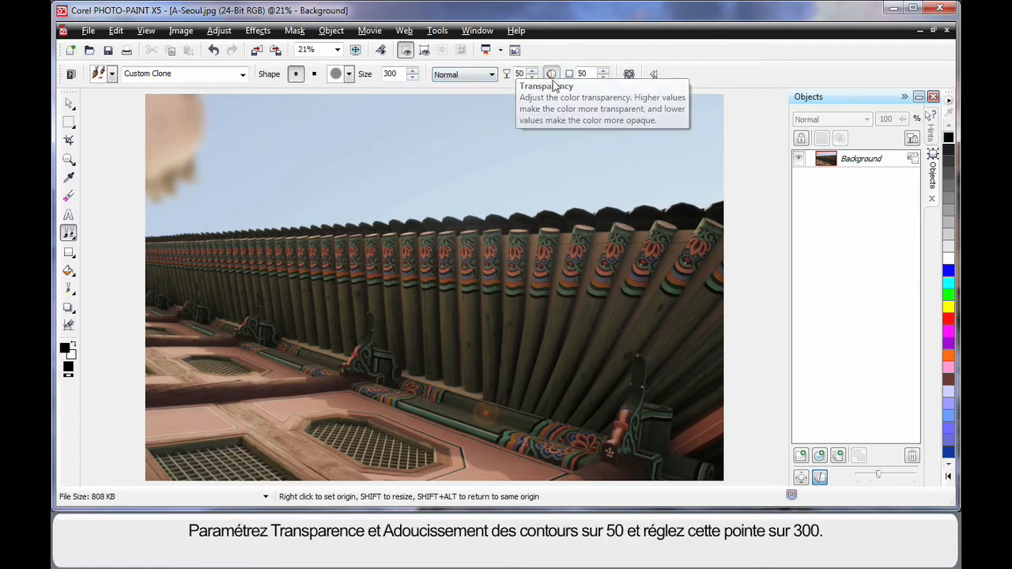
mouse_move(415, 128)
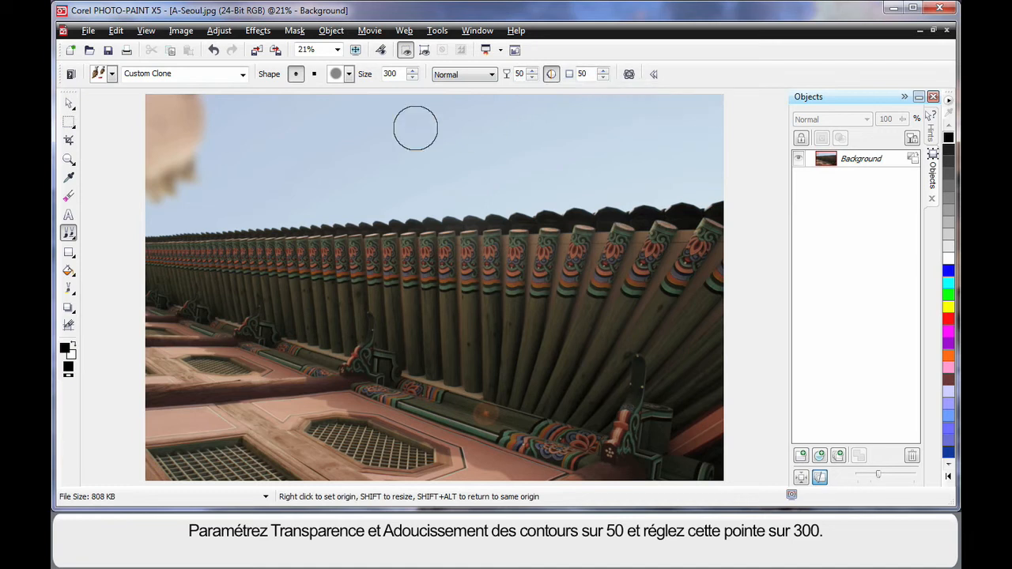
mouse_move(275, 134)
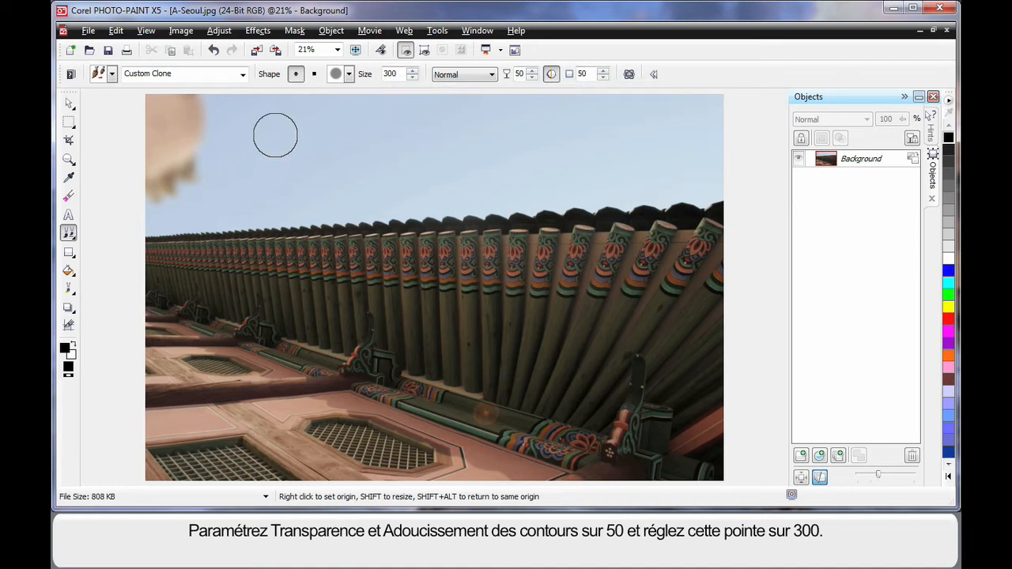
mouse_move(239, 116)
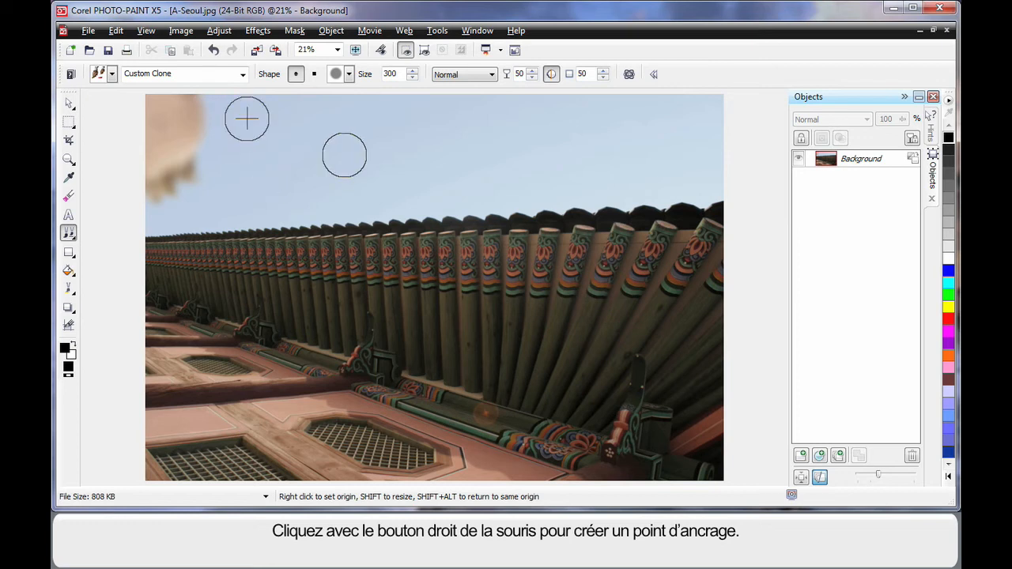
Set a clone source point in the sky and paint it over the blurry top-left corner.
right_click(246, 119)
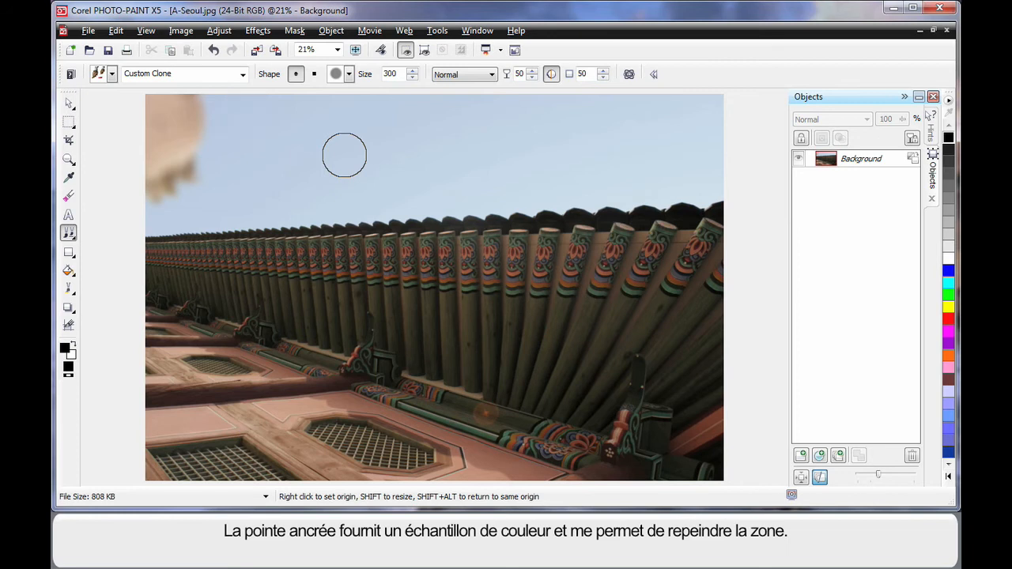
mouse_move(241, 195)
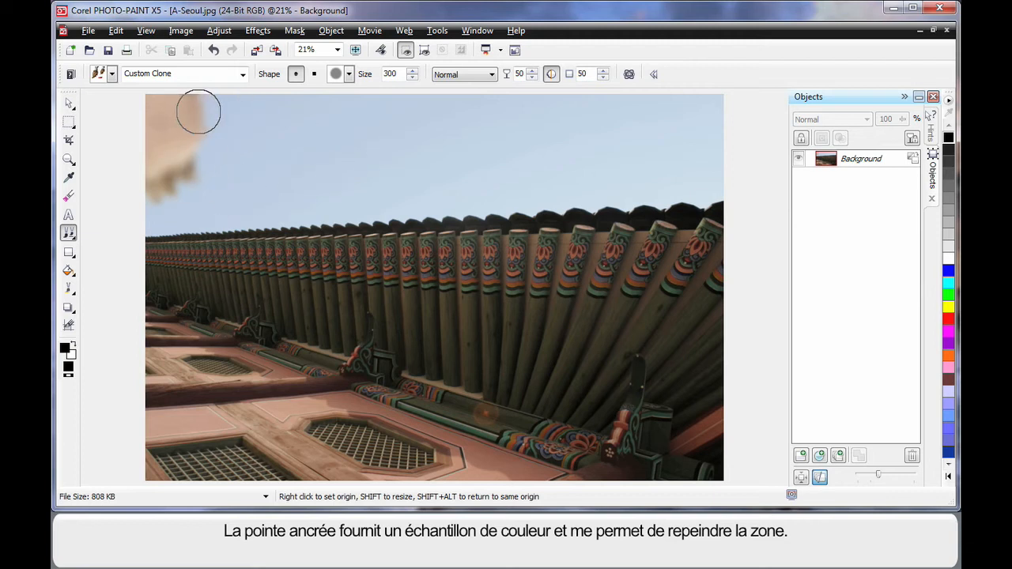
click(244, 175)
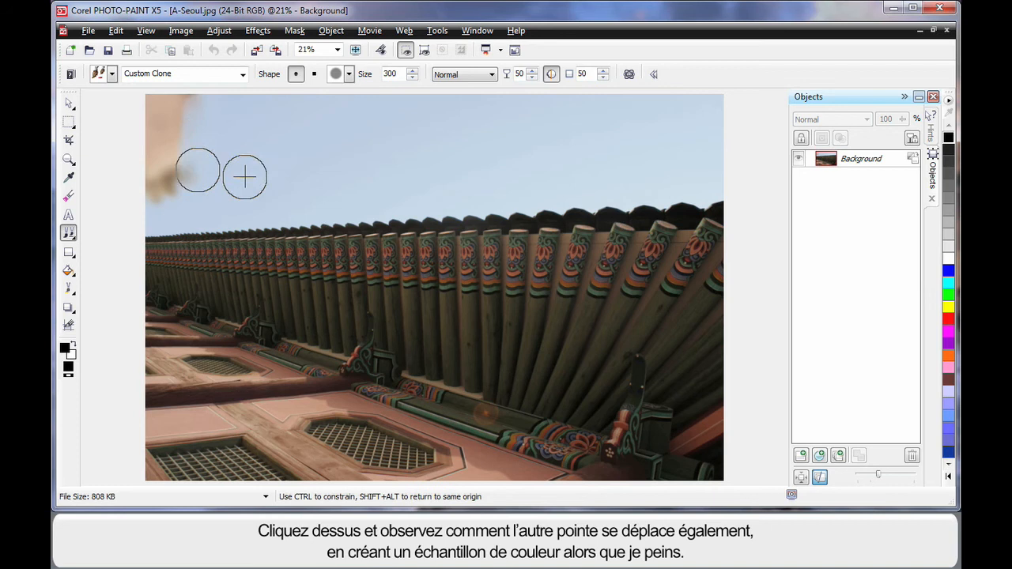
mouse_move(249, 126)
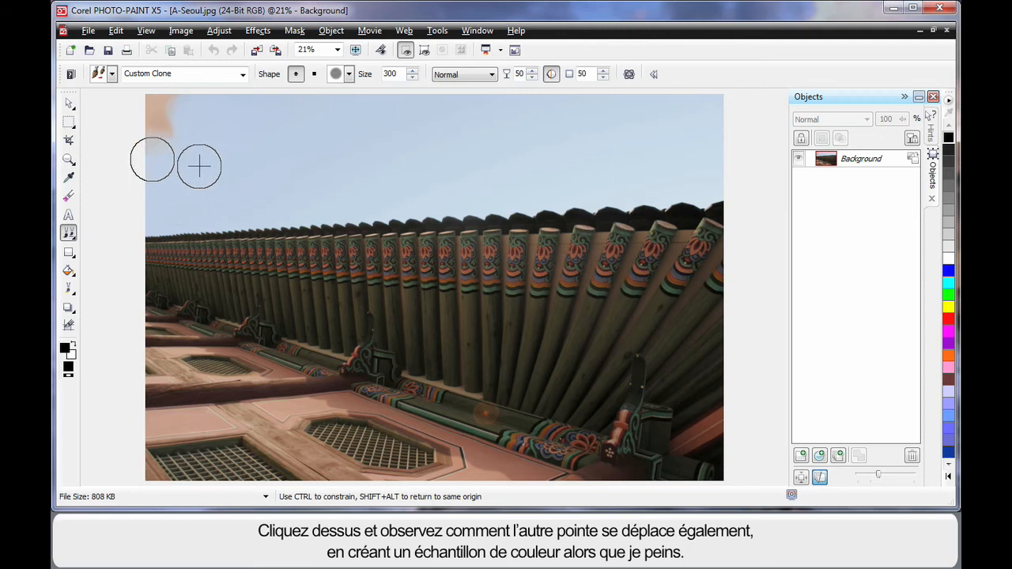
mouse_move(217, 111)
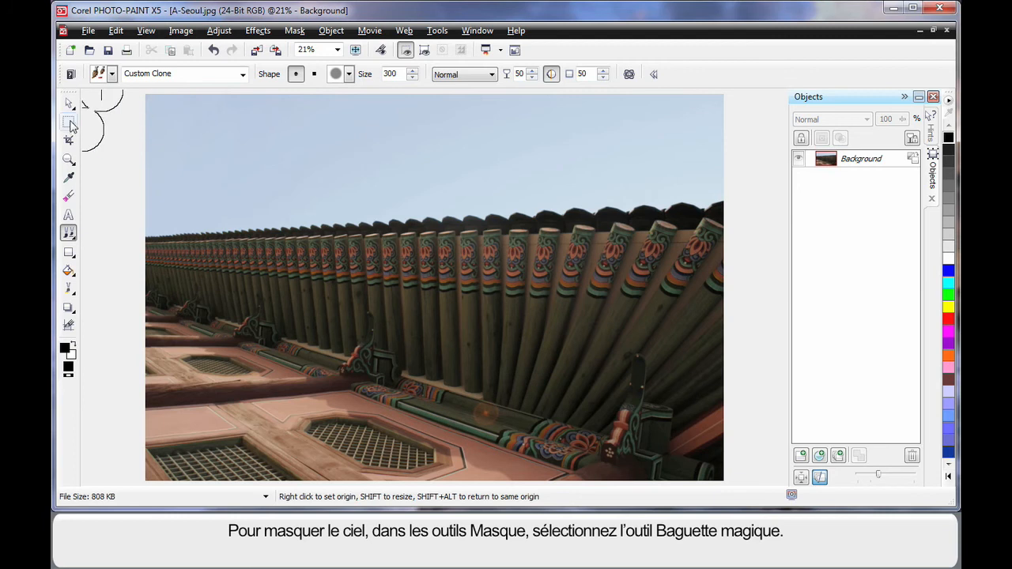
Mask the sky from its top-left corner with the Magic Wand, Additive mode, tolerance 12.
click(69, 122)
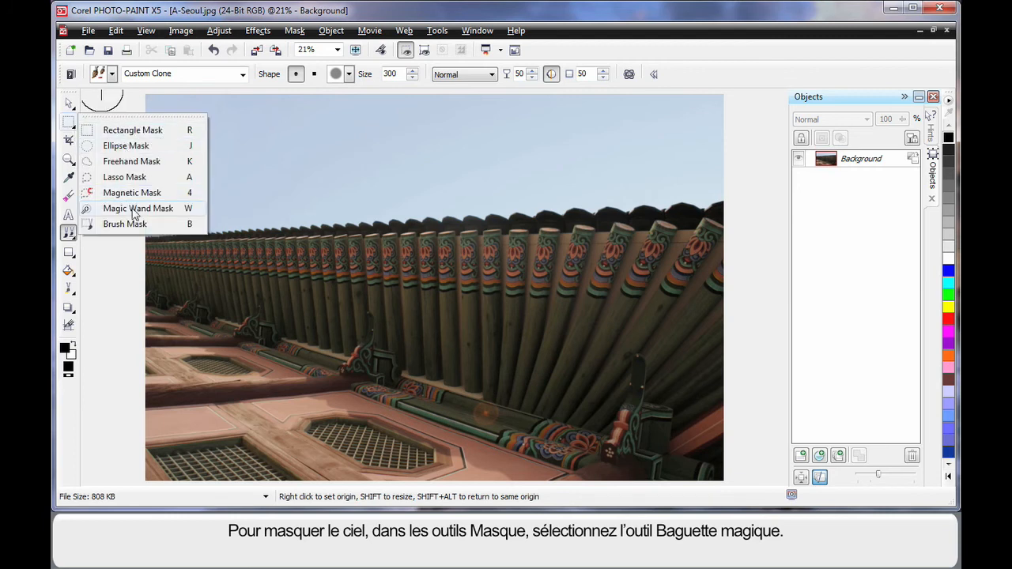
click(138, 208)
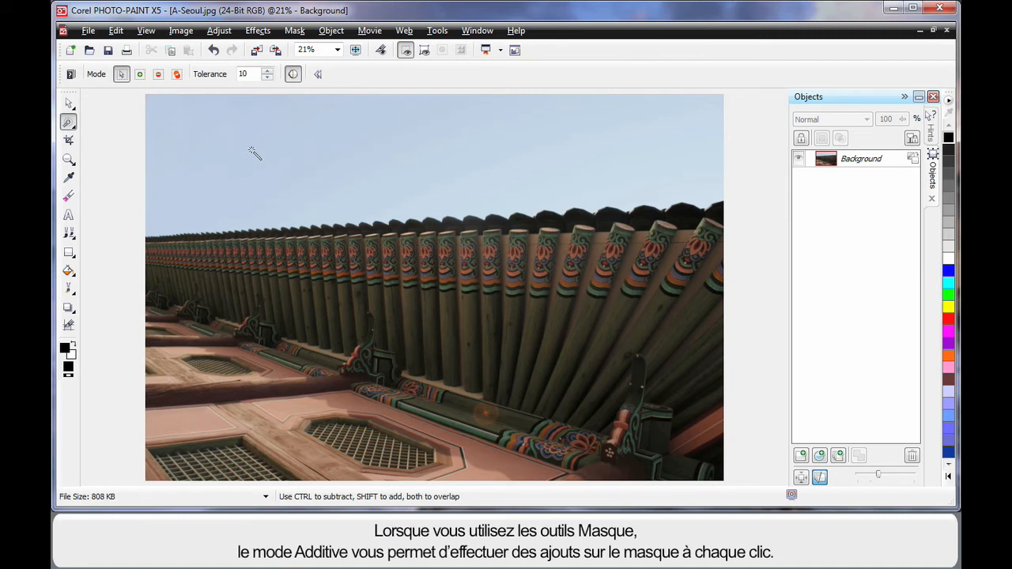
mouse_move(400, 144)
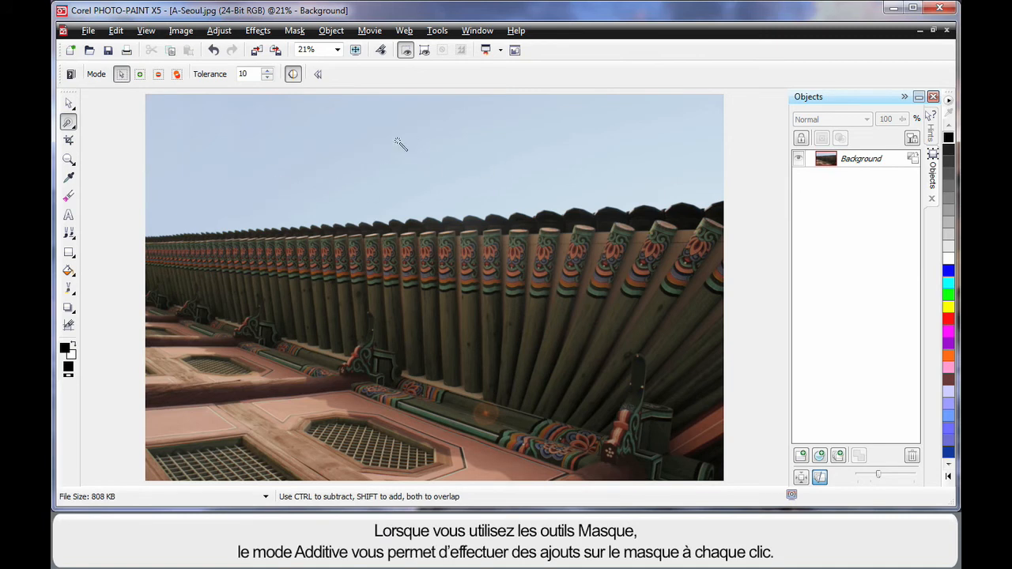
mouse_move(140, 73)
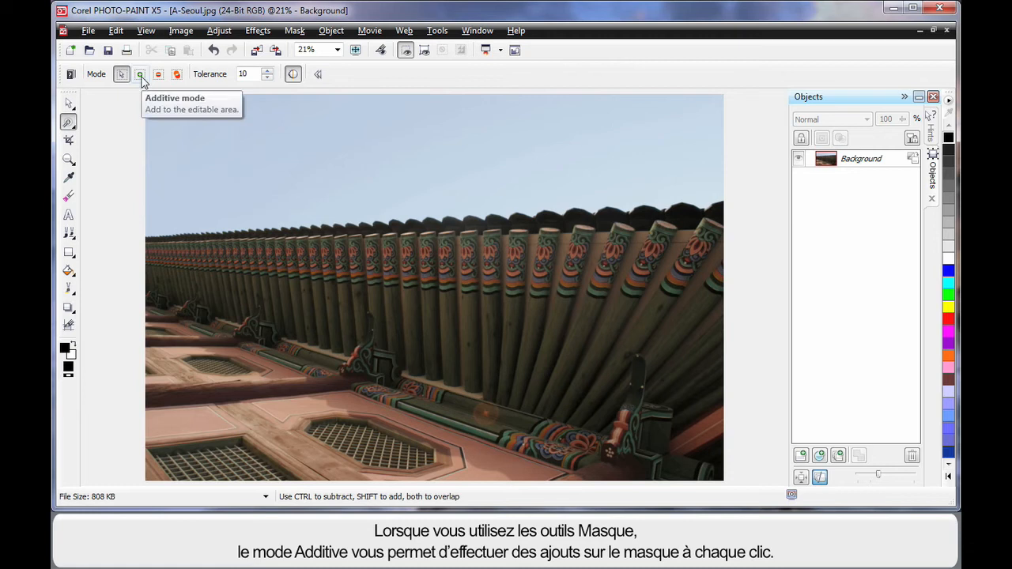
click(140, 73)
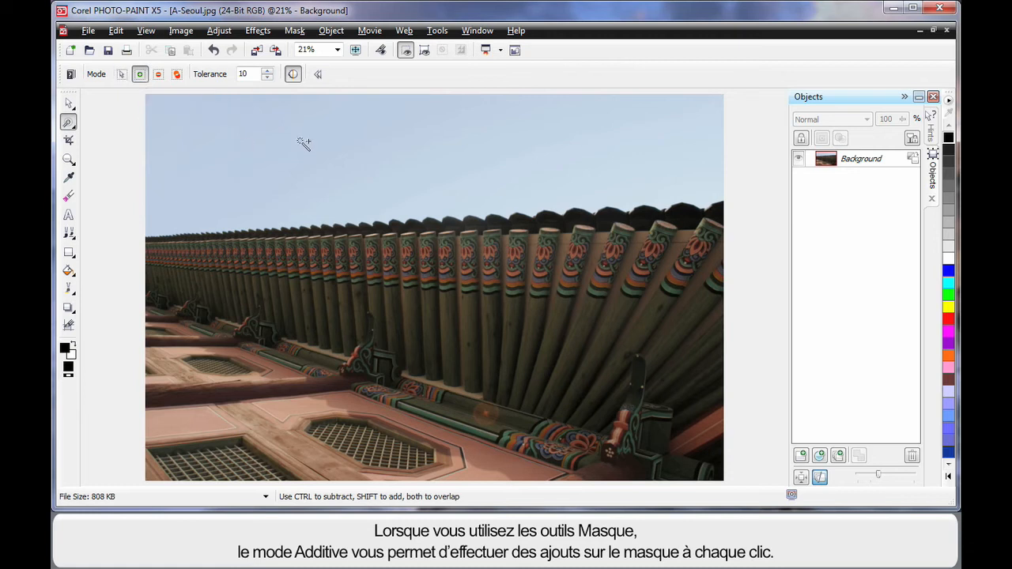
mouse_move(305, 143)
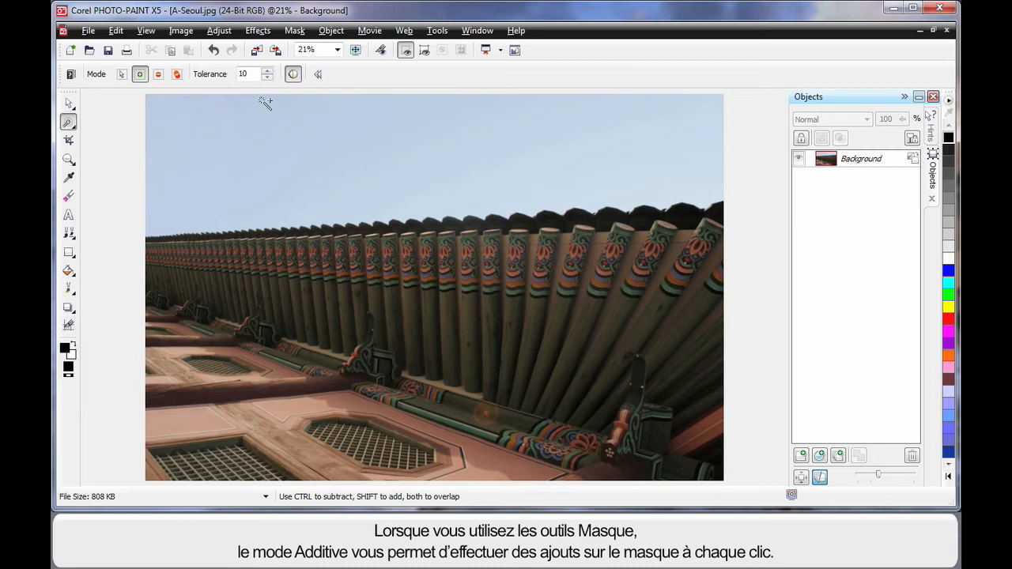
mouse_move(268, 73)
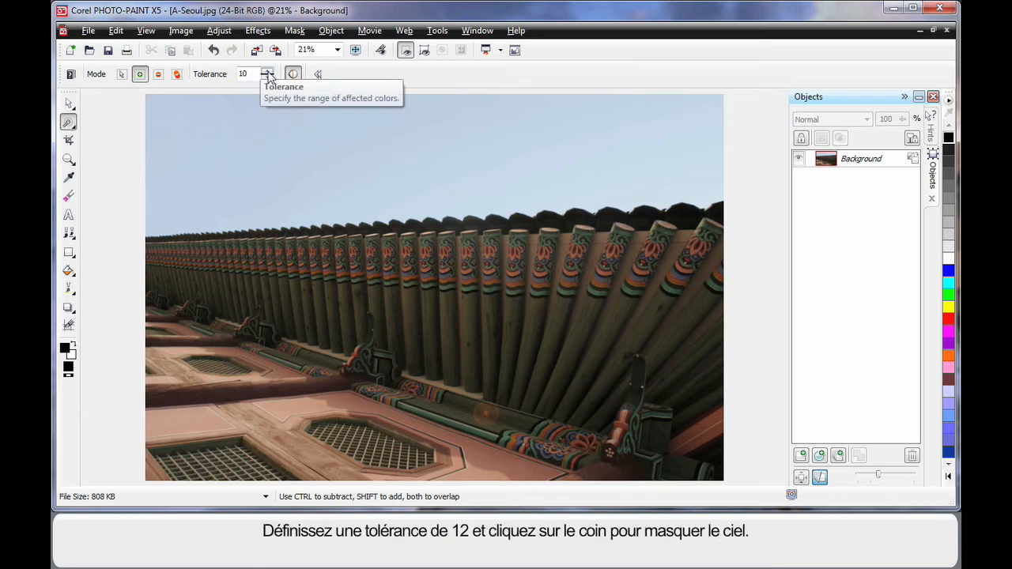
click(267, 70)
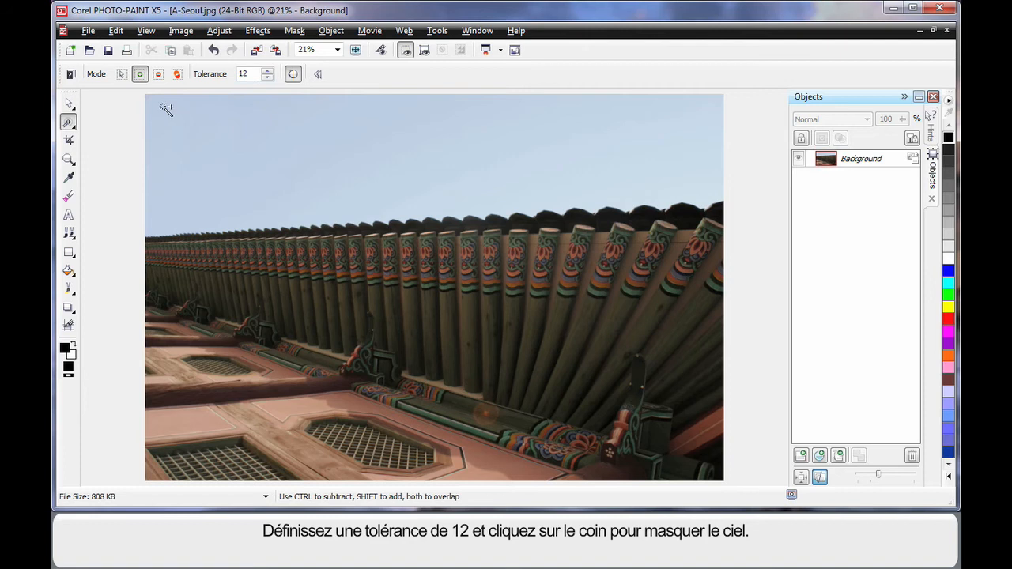
click(166, 108)
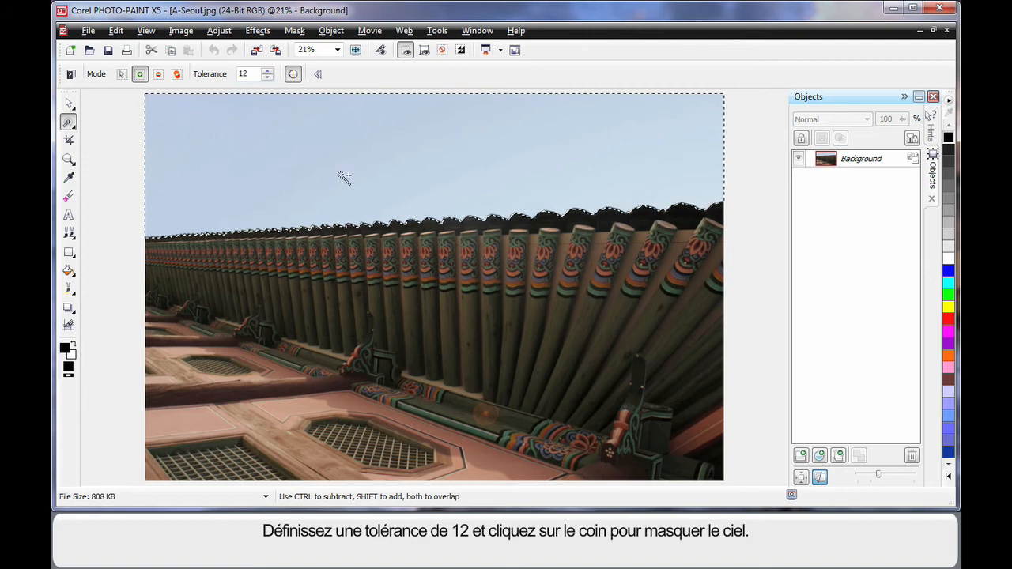
Add the remaining sky area to the mask, then invert it to surround the building.
click(344, 176)
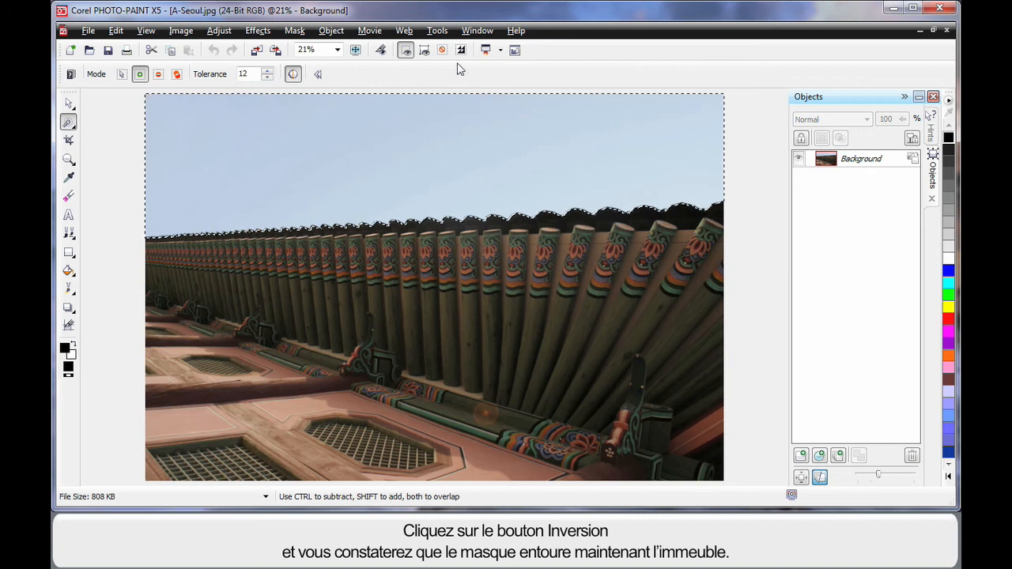
click(463, 49)
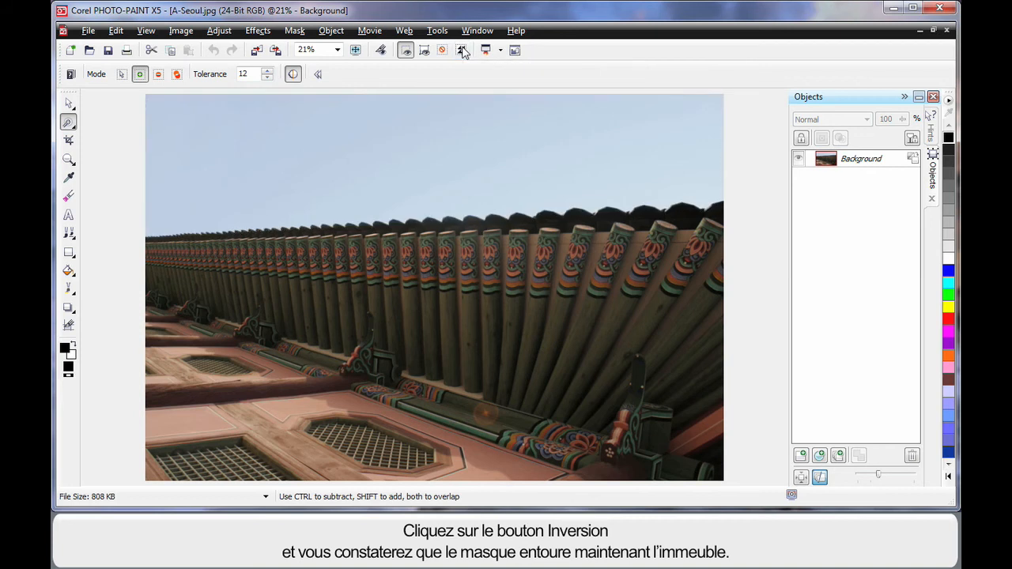
click(462, 50)
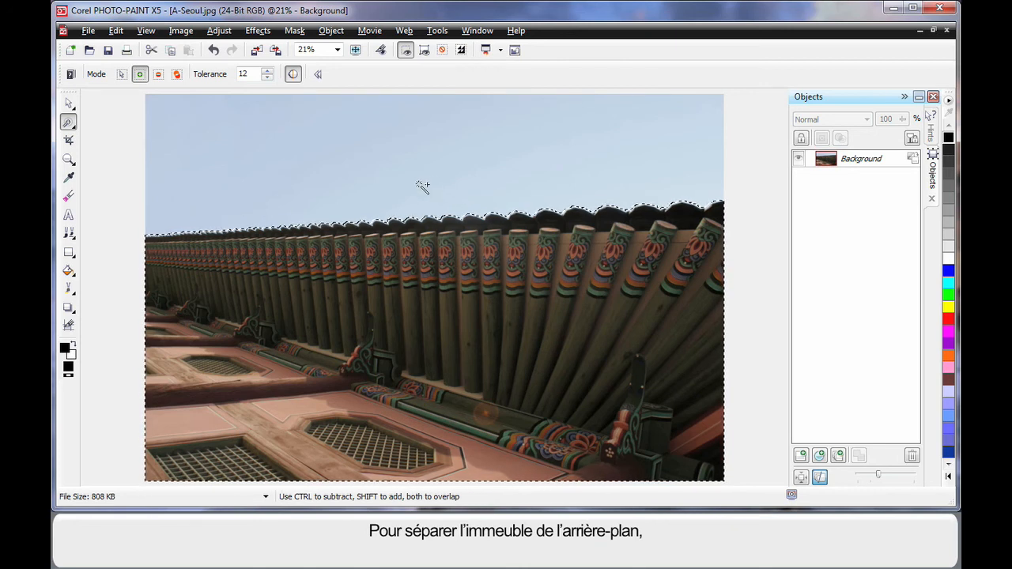
Cut the masked building into a new object and show enlarged, extents-mode thumbnails.
click(331, 30)
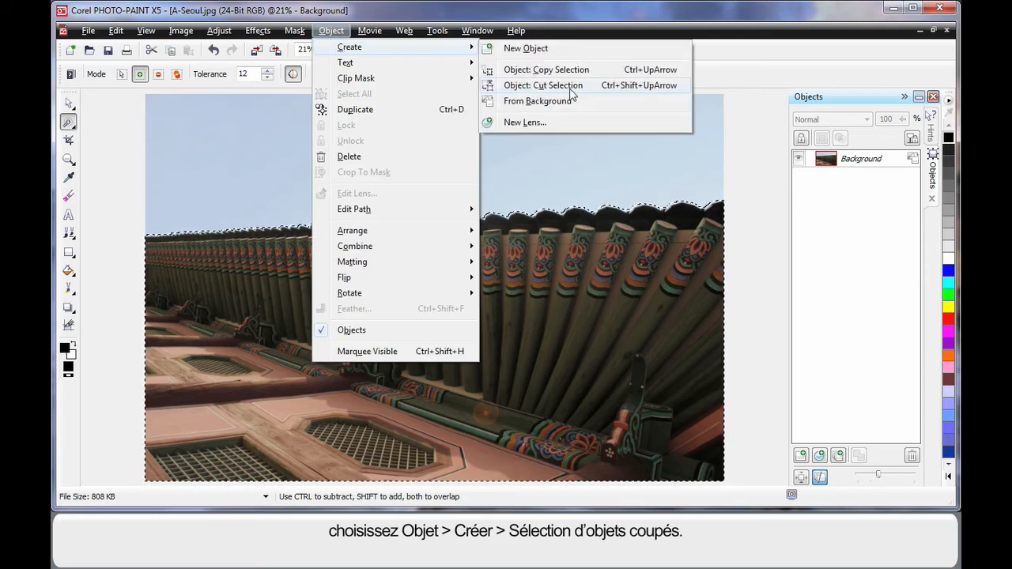
click(543, 84)
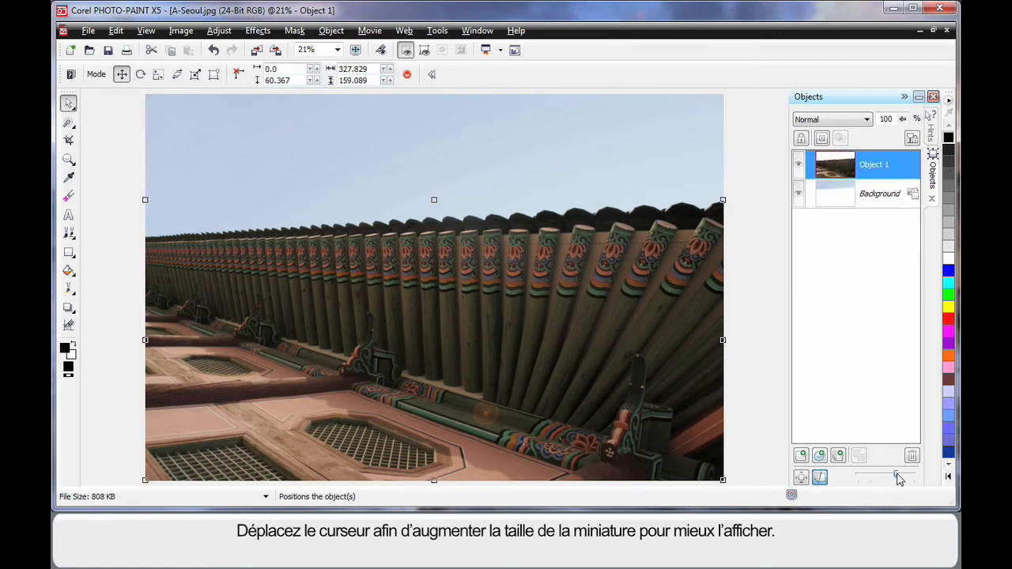
drag(898, 477, 908, 479)
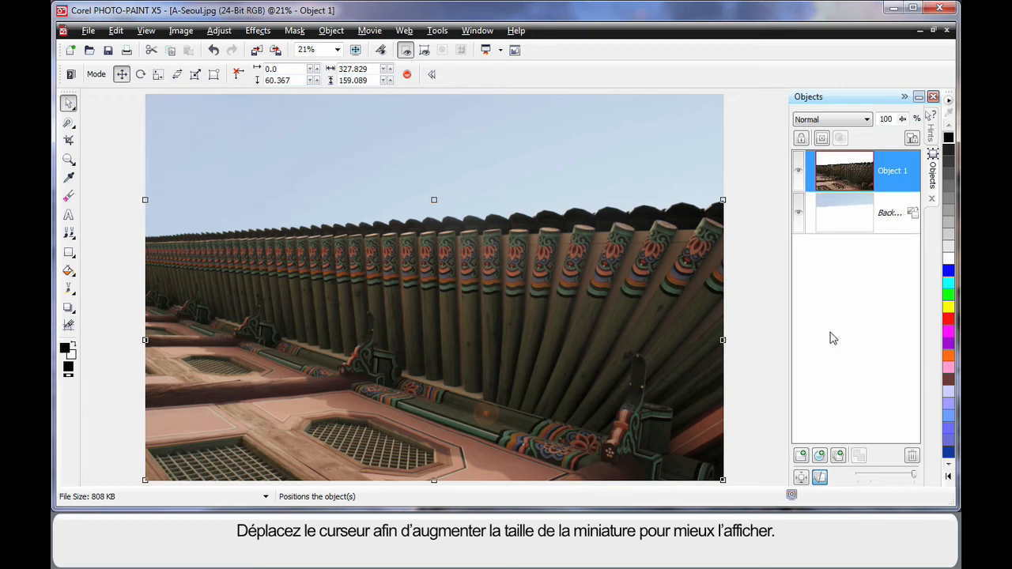
mouse_move(802, 477)
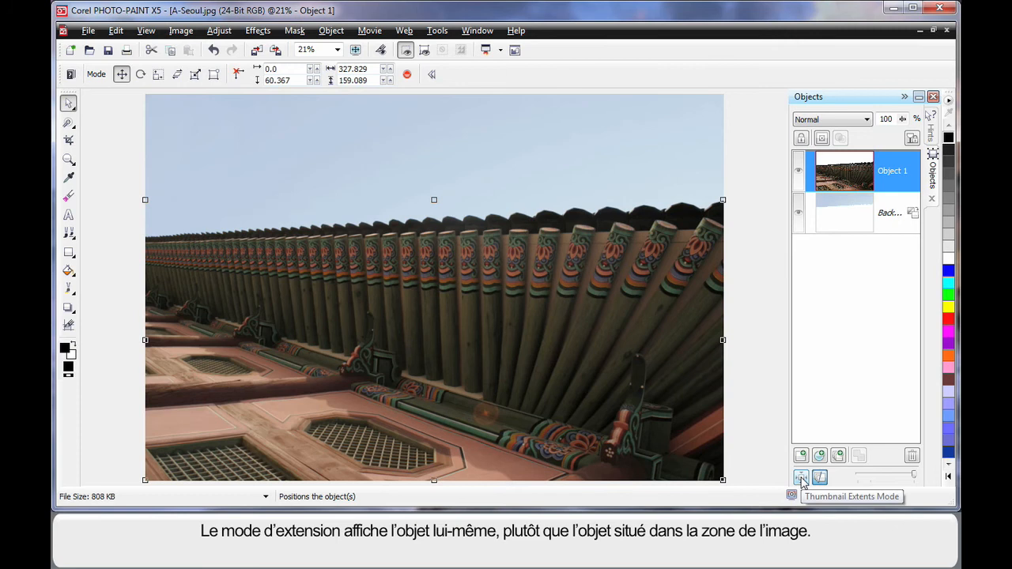
click(801, 477)
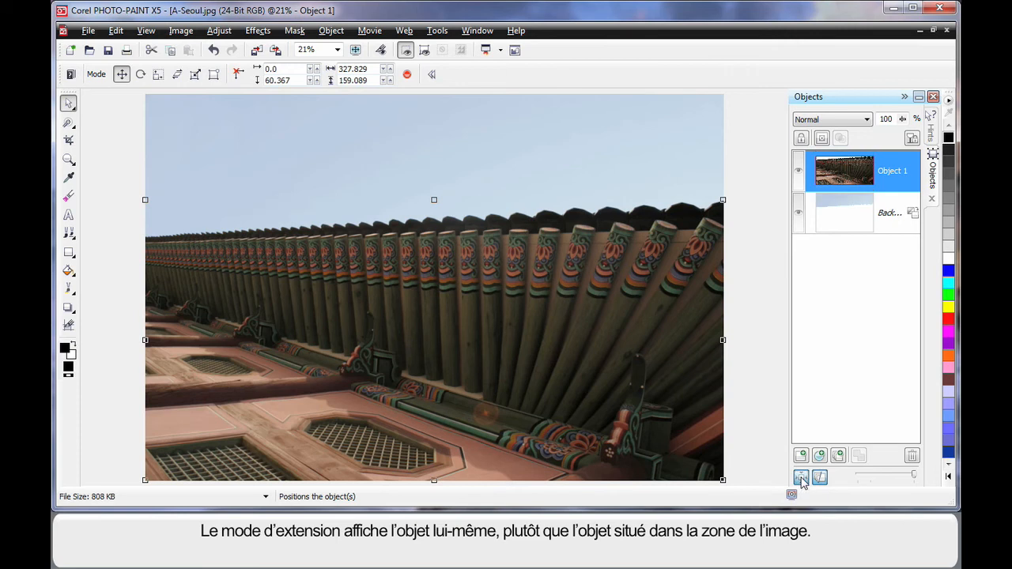
mouse_move(818, 166)
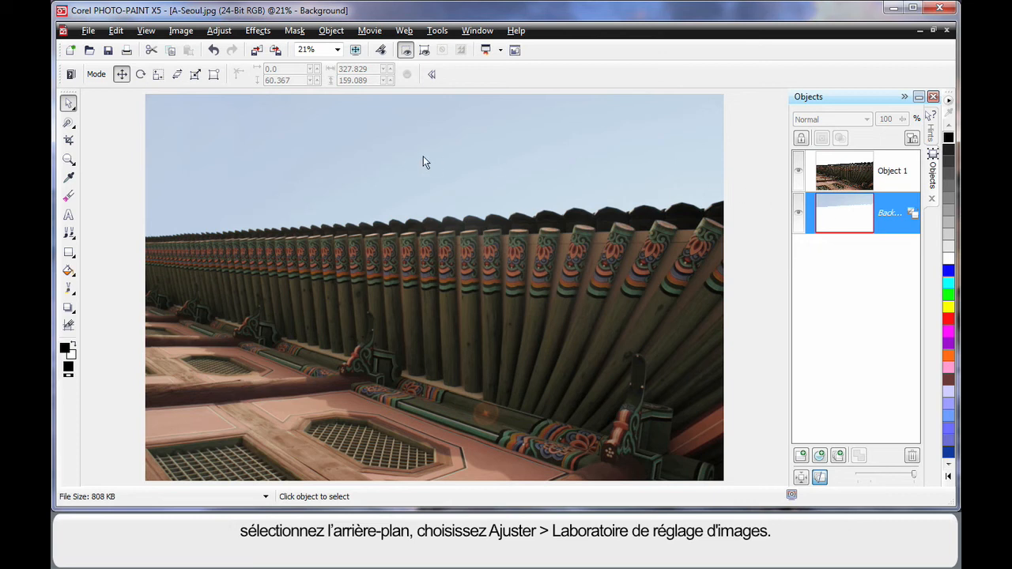
Give the background temperature ~8063, tint 24, saturation 21 and contrast -14 in Image Adjustment Lab.
click(219, 30)
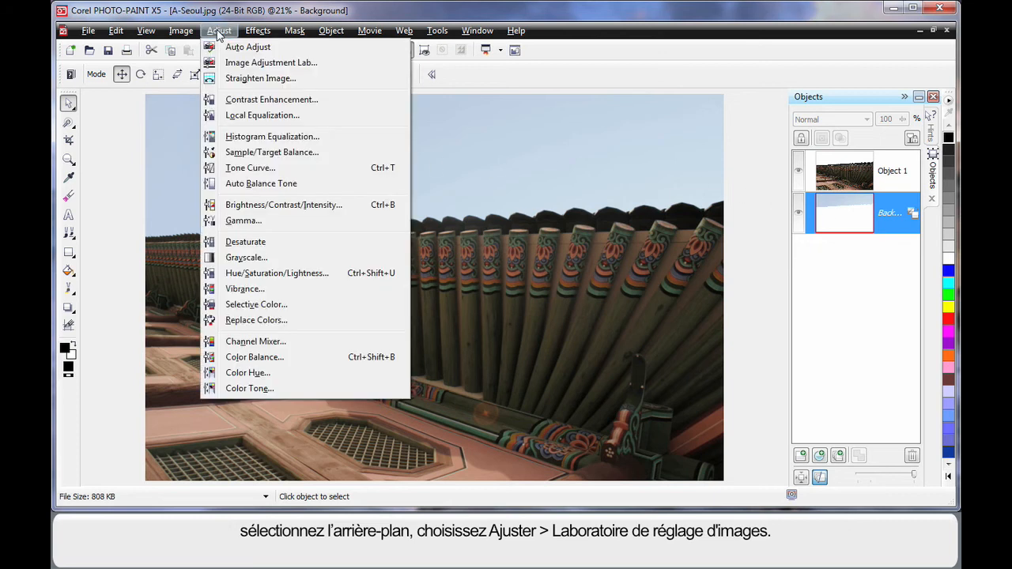
mouse_move(281, 67)
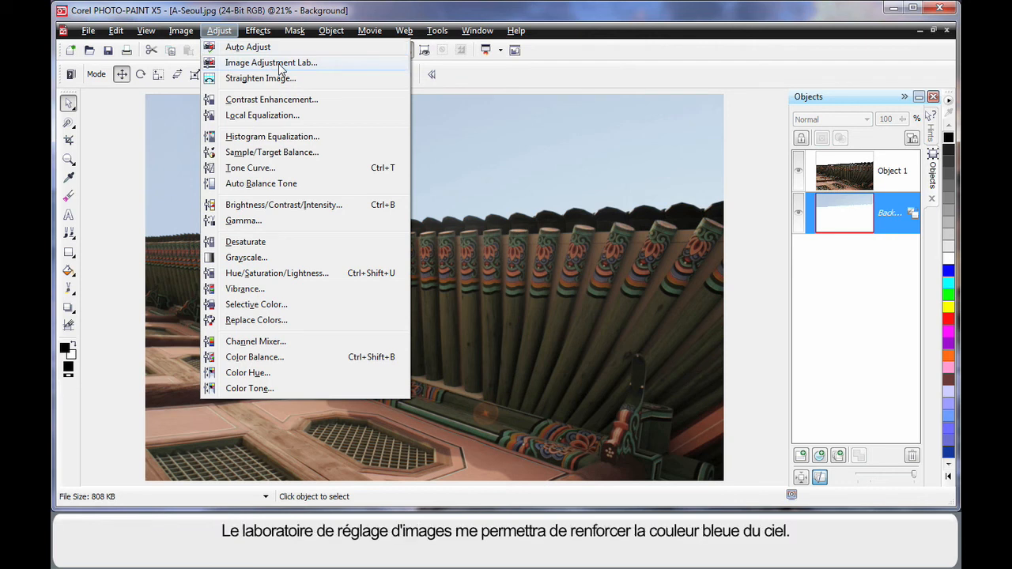
click(270, 62)
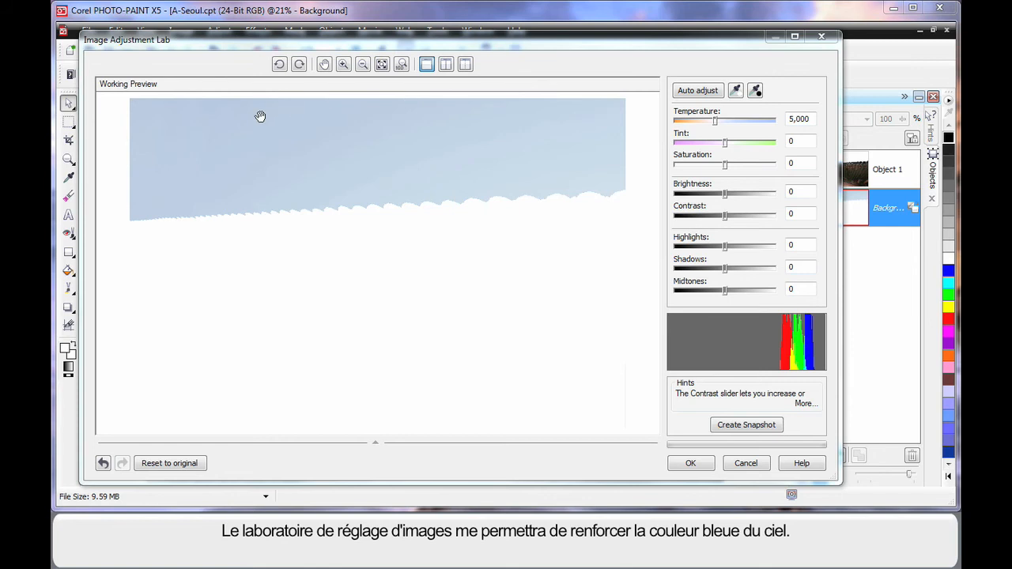
mouse_move(227, 179)
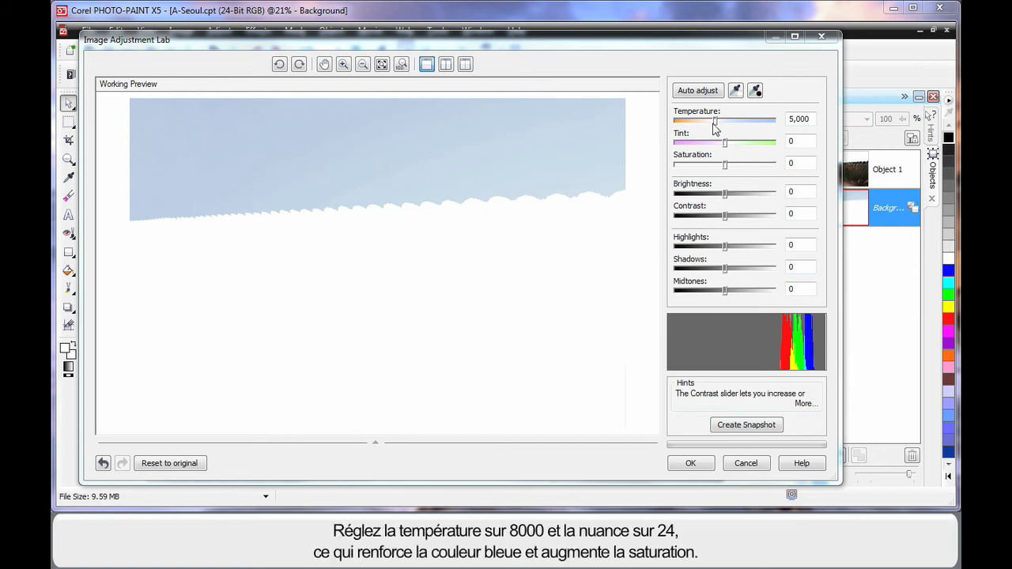
drag(716, 120, 742, 121)
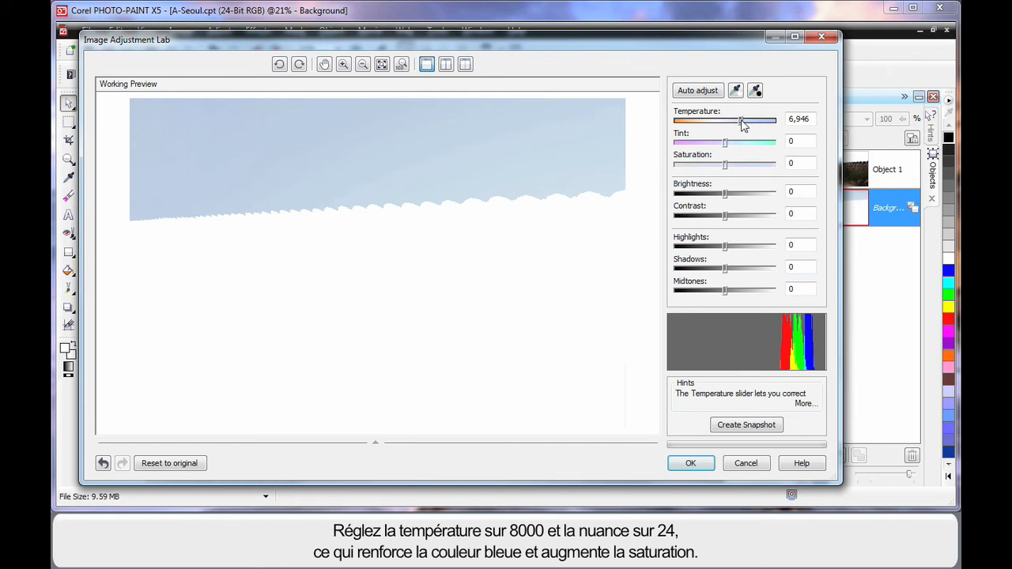
drag(741, 120, 756, 120)
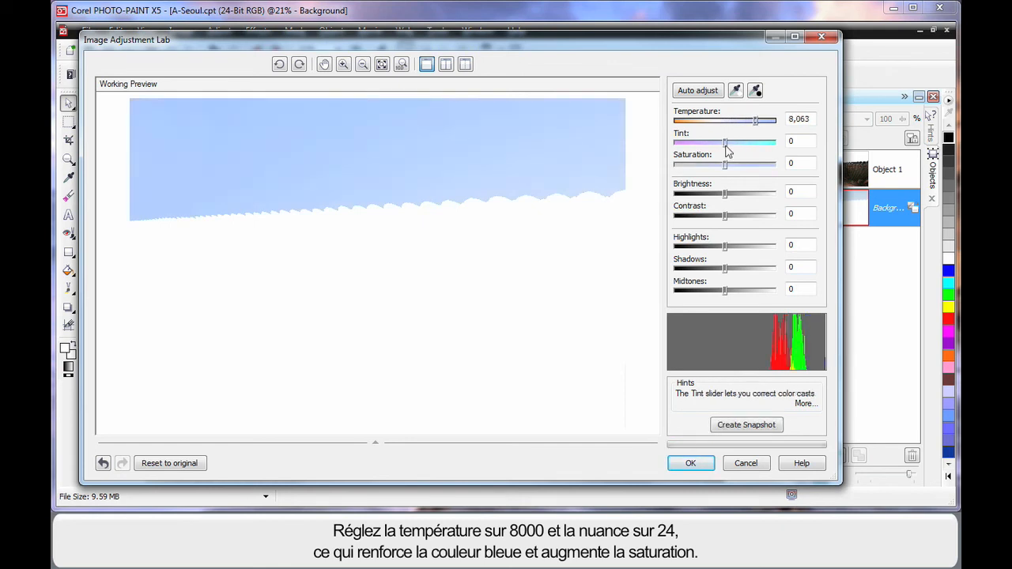
drag(725, 142, 731, 143)
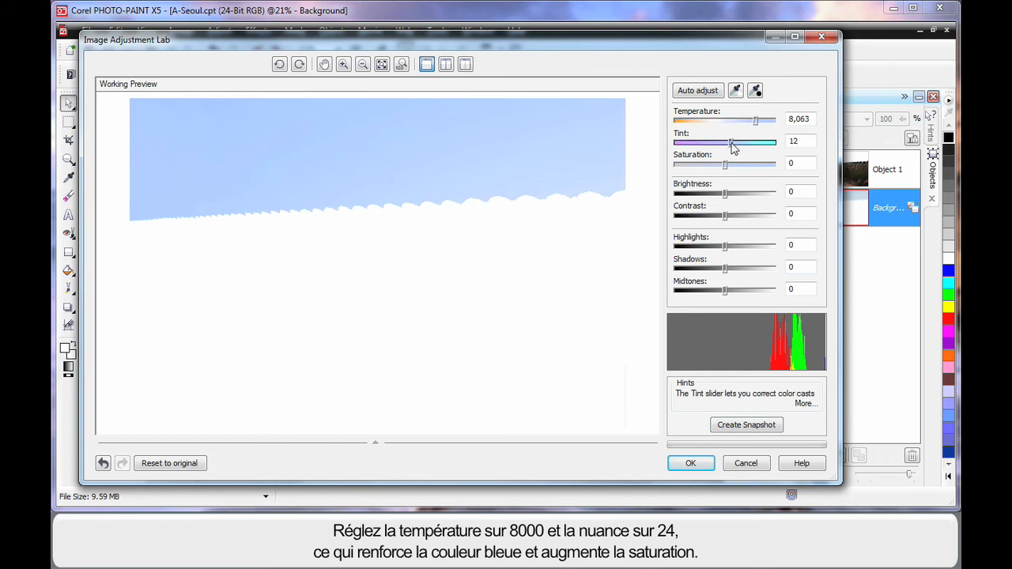
drag(730, 142, 738, 143)
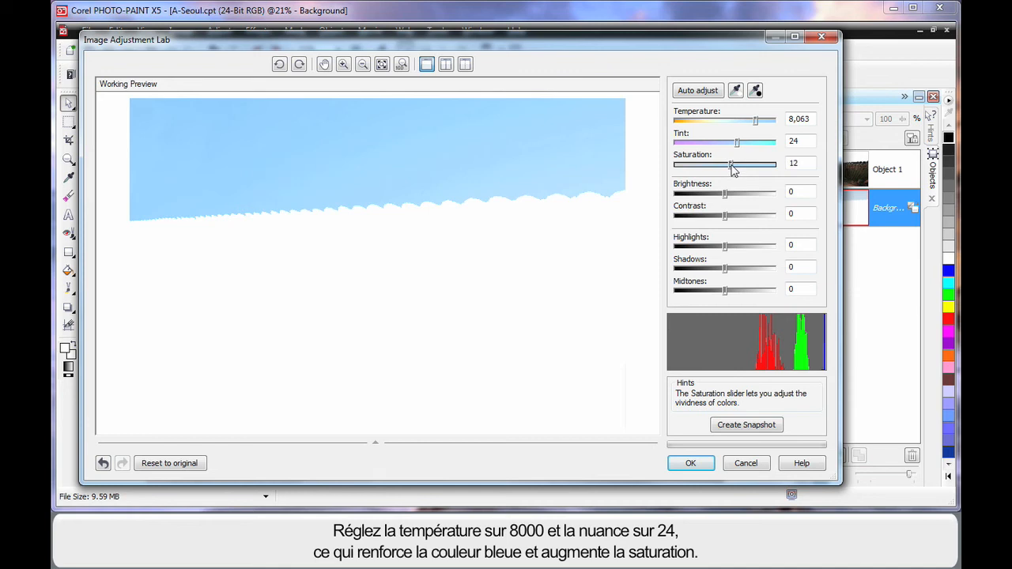
drag(727, 165, 737, 165)
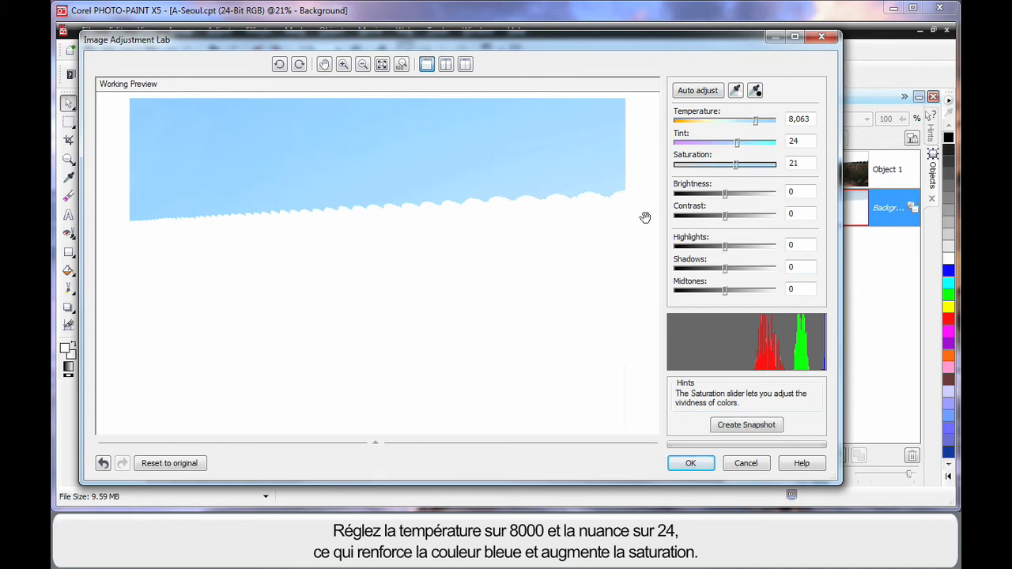
drag(726, 215, 722, 215)
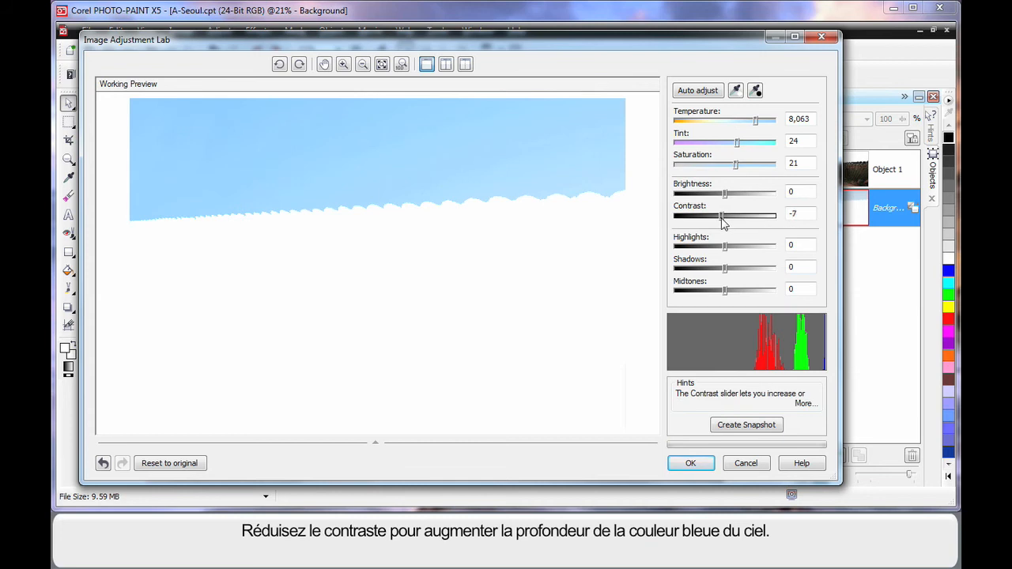
drag(739, 215, 718, 215)
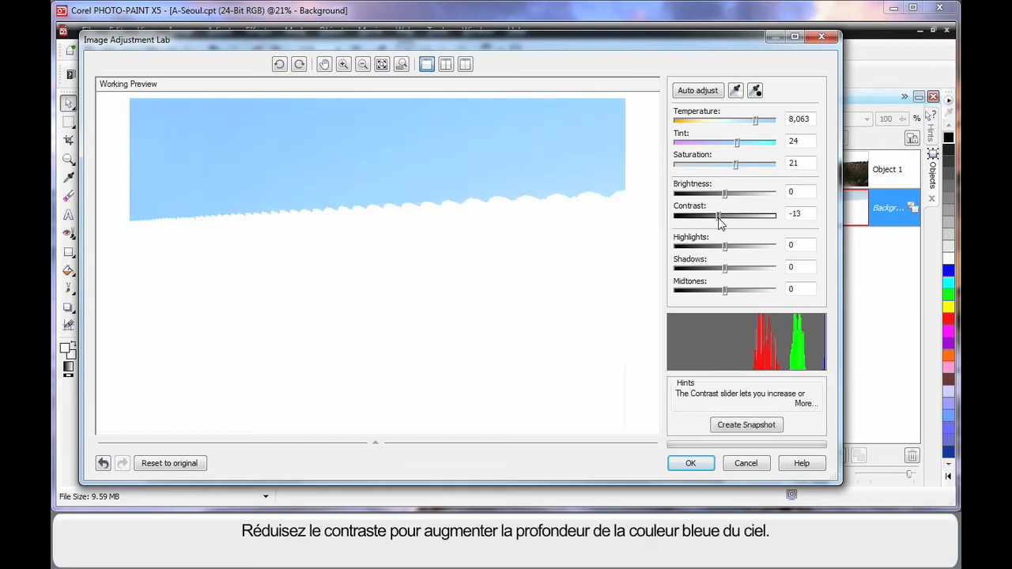
drag(722, 215, 718, 215)
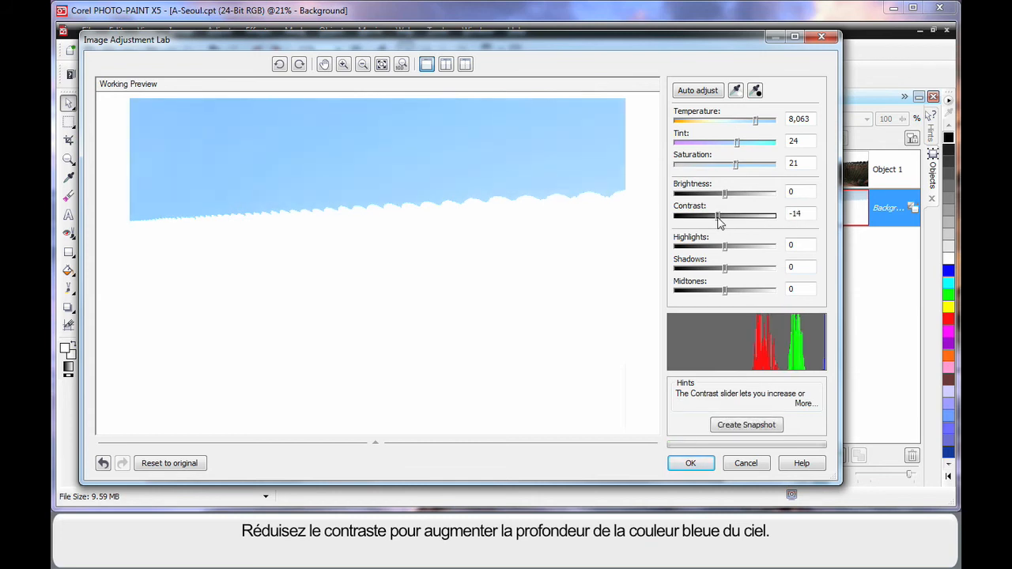
click(689, 462)
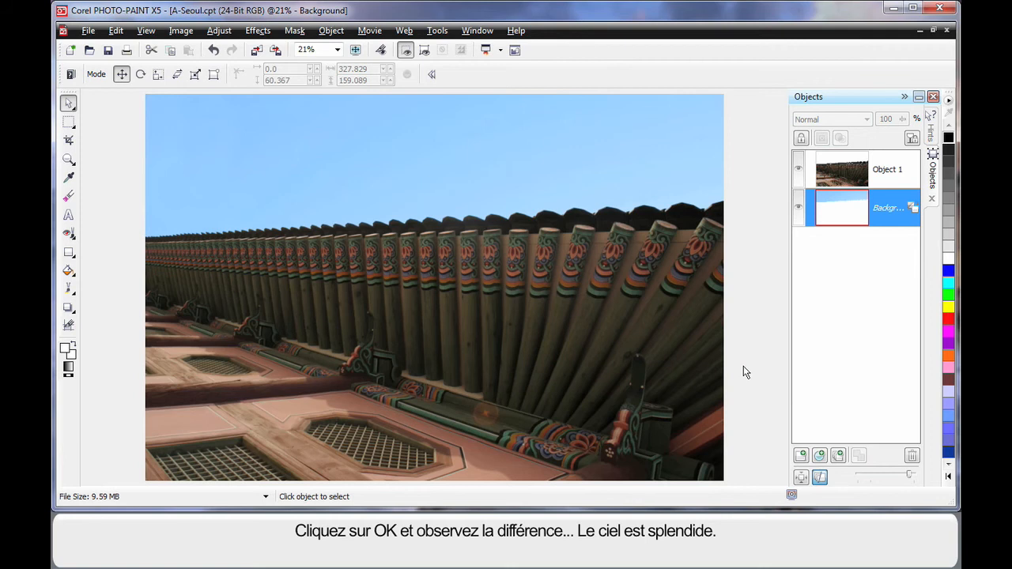
mouse_move(842, 170)
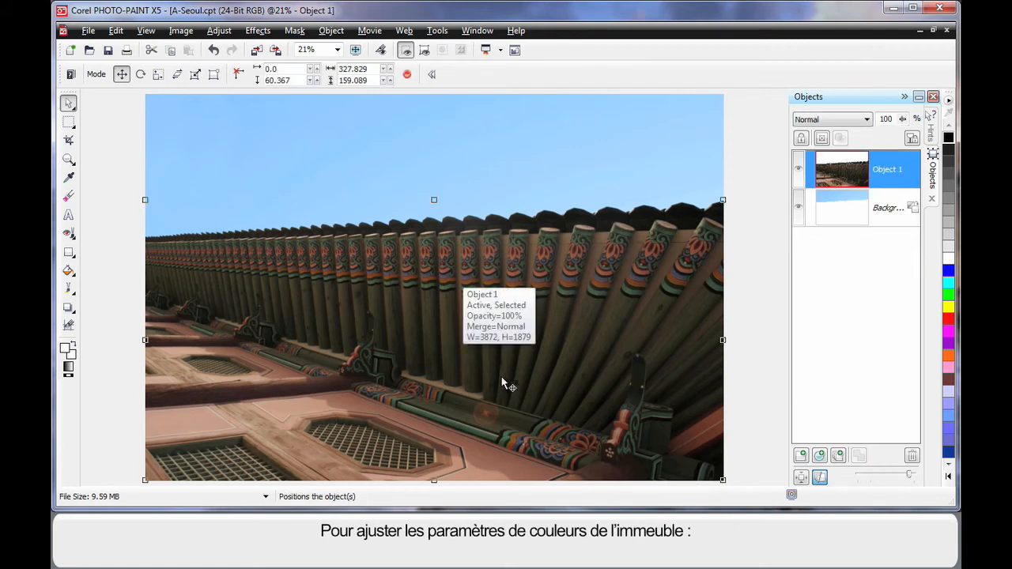
mouse_move(276, 148)
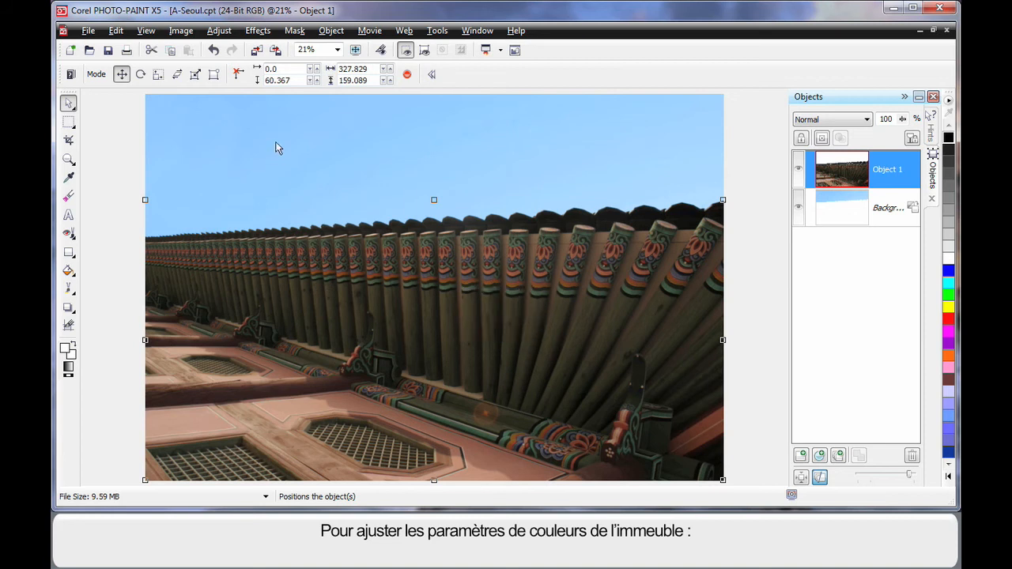
Apply saturation 21, contrast 20, midtones 14 to the building, comparing a snapshot with the original.
click(219, 30)
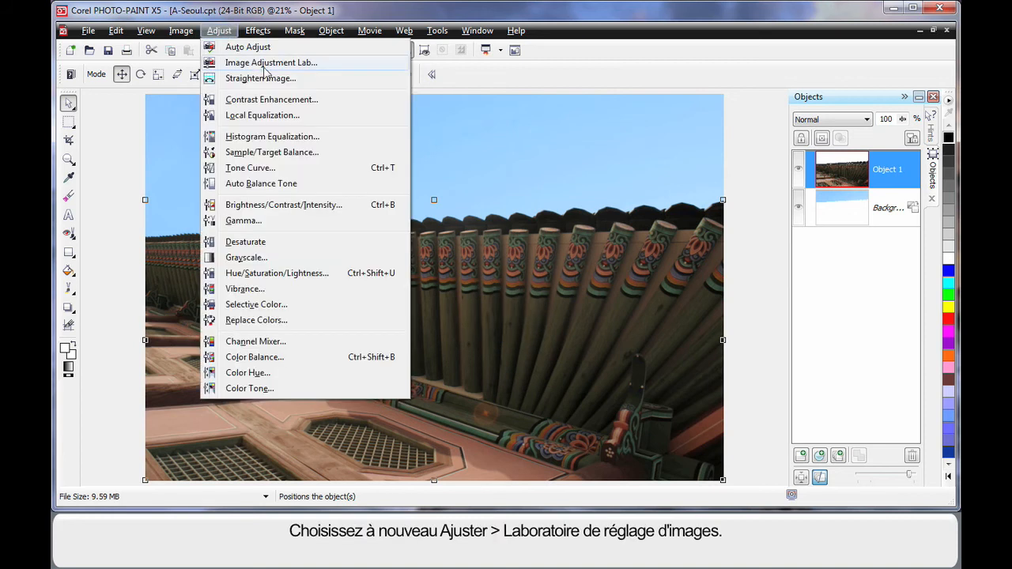
click(271, 63)
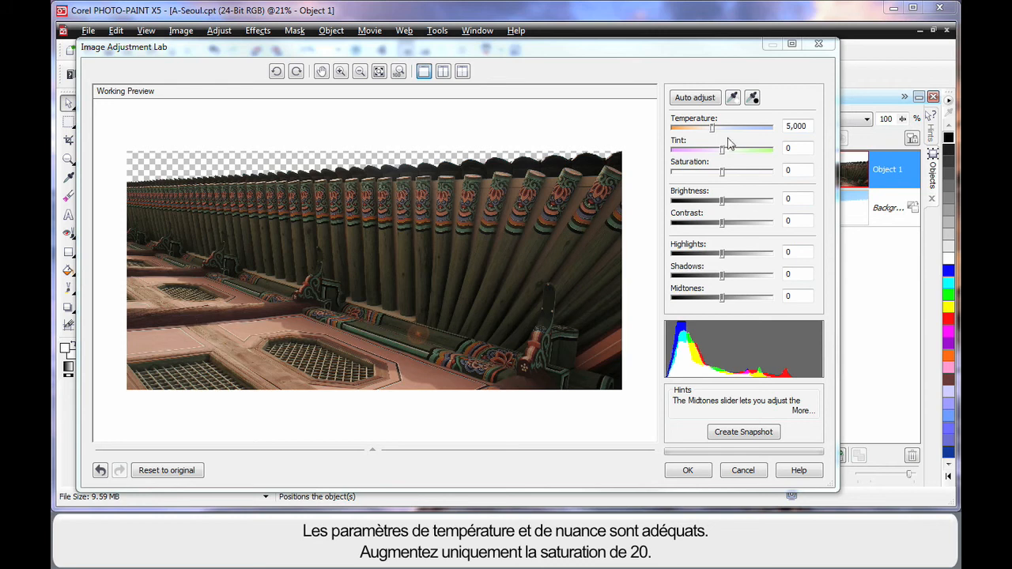
mouse_move(732, 171)
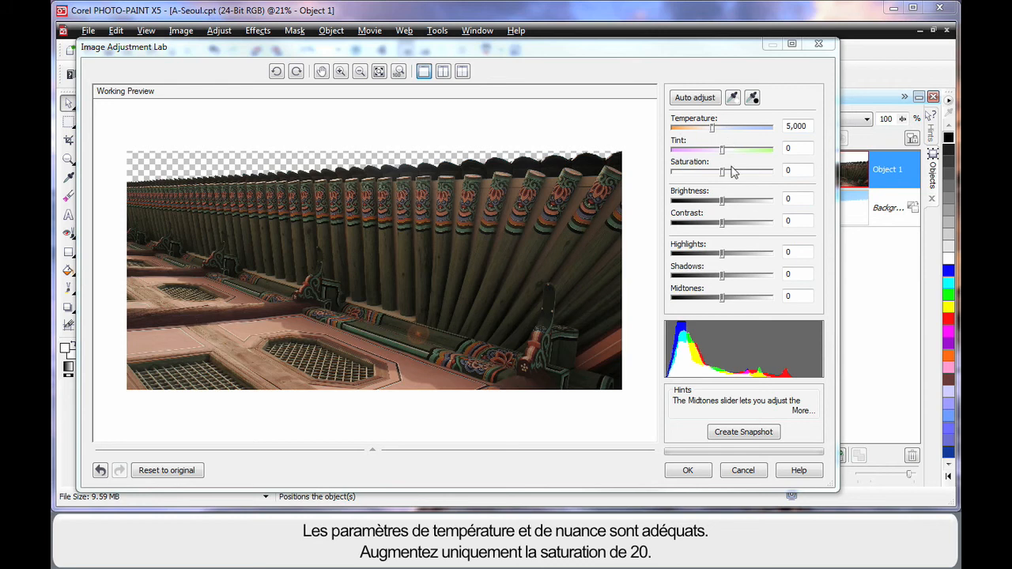
drag(722, 172, 730, 172)
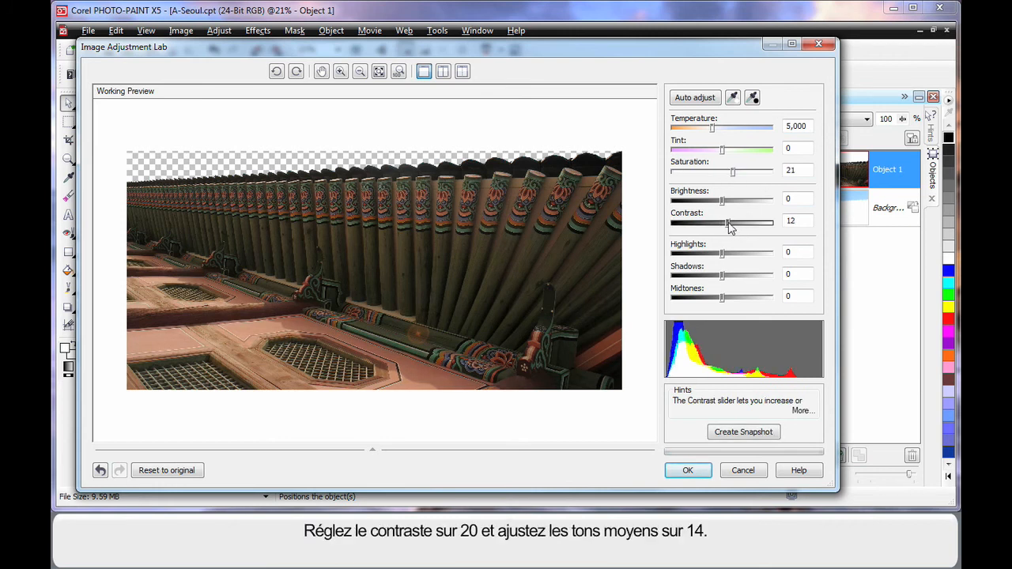
drag(723, 222, 734, 223)
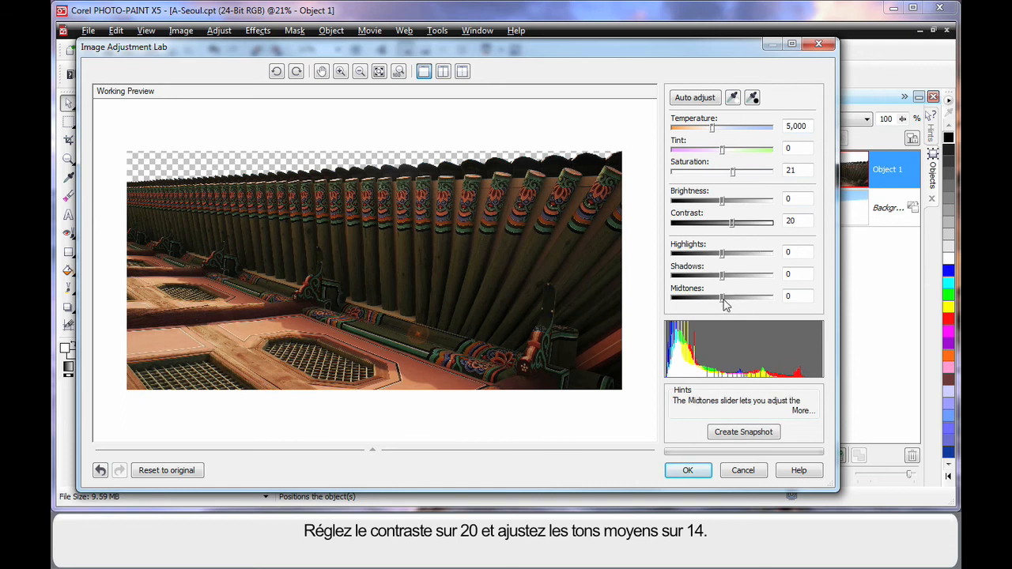
drag(722, 297, 730, 297)
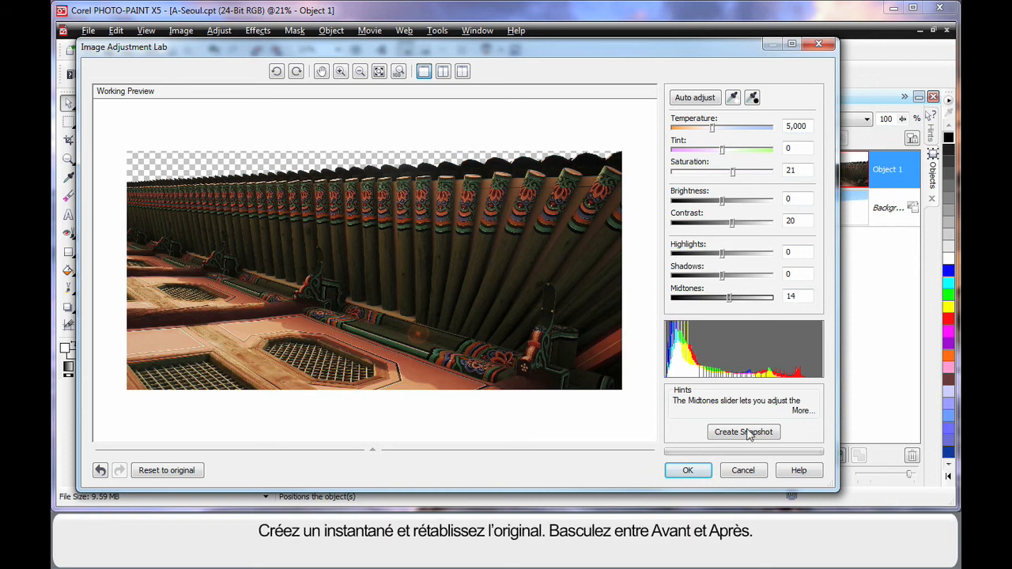
click(744, 432)
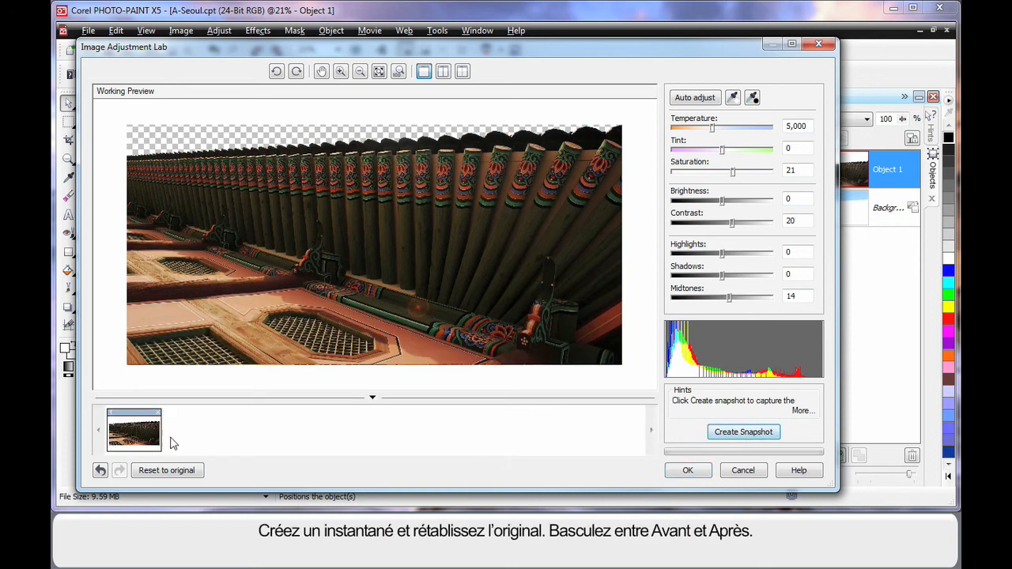
click(166, 470)
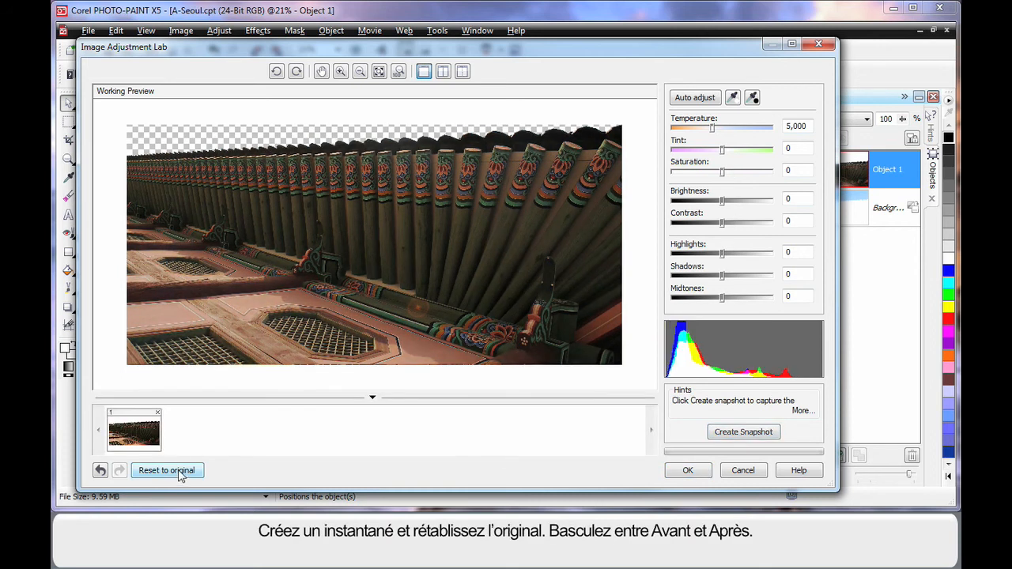
click(694, 97)
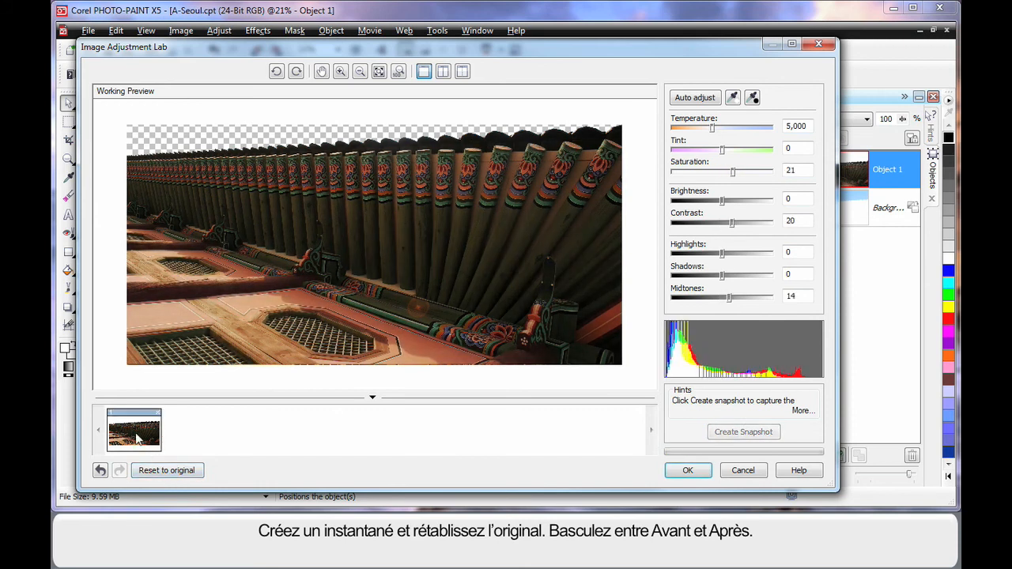
click(166, 469)
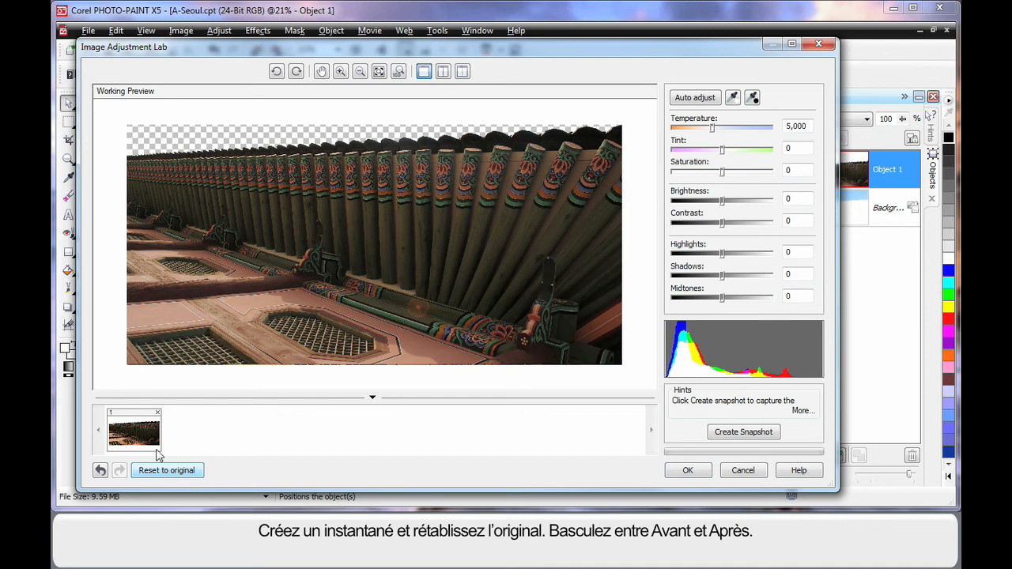
click(694, 97)
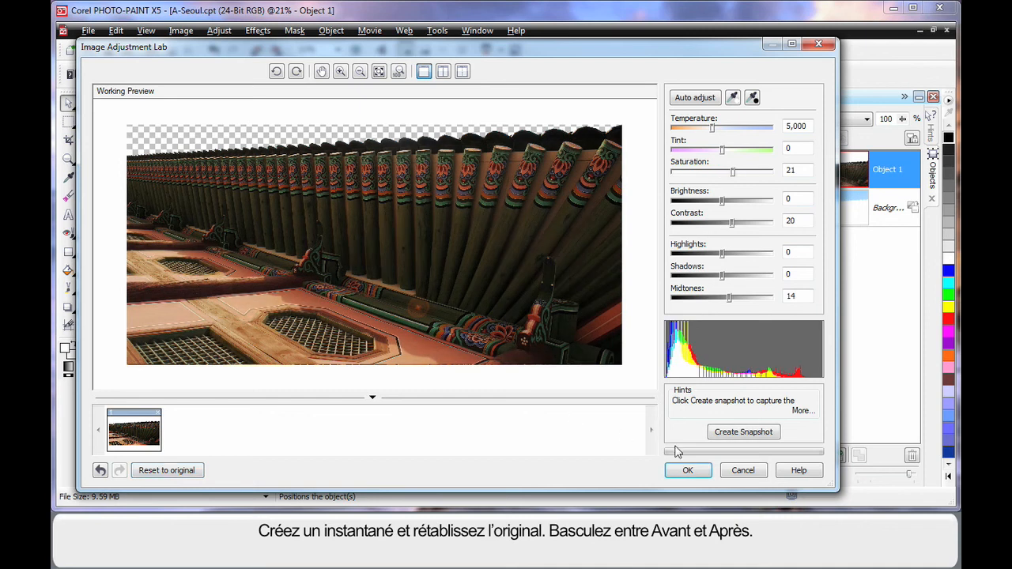
click(688, 469)
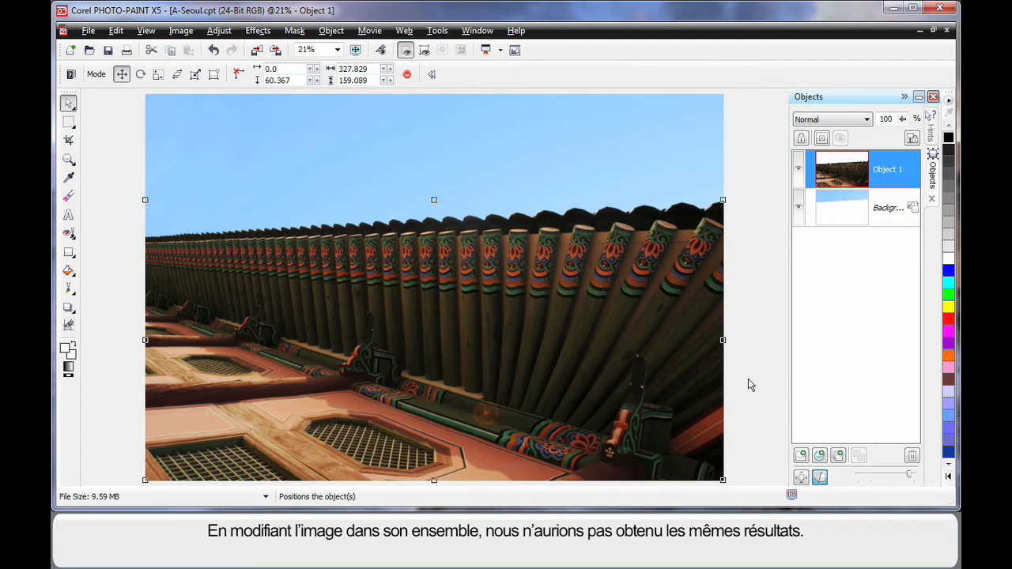
mouse_move(417, 369)
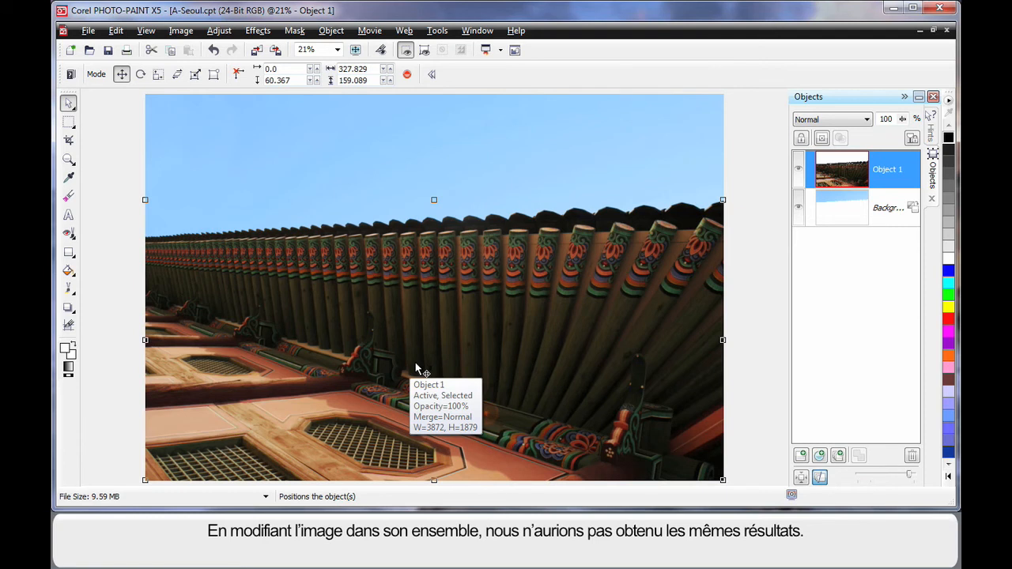
mouse_move(355, 118)
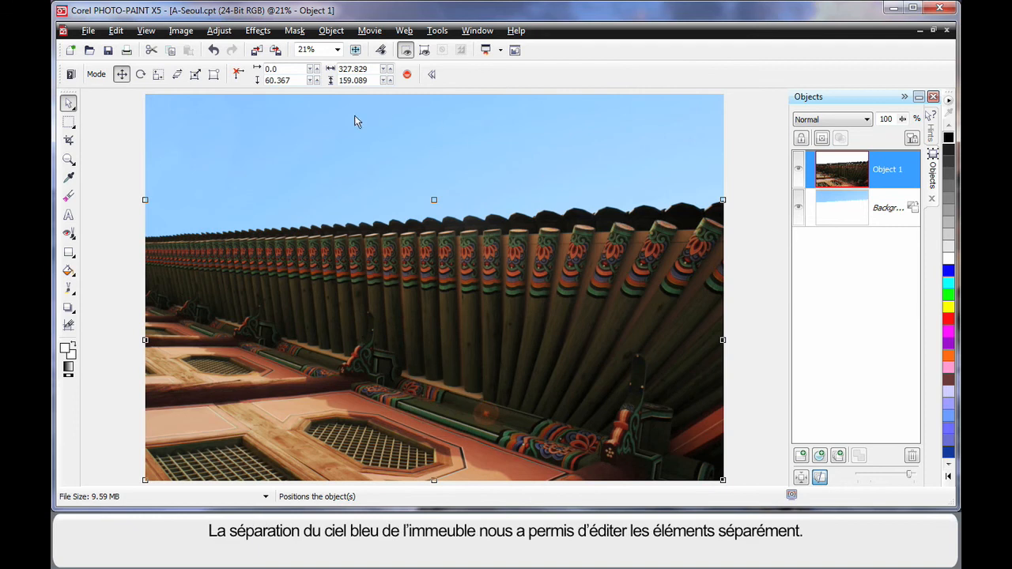
mouse_move(442, 364)
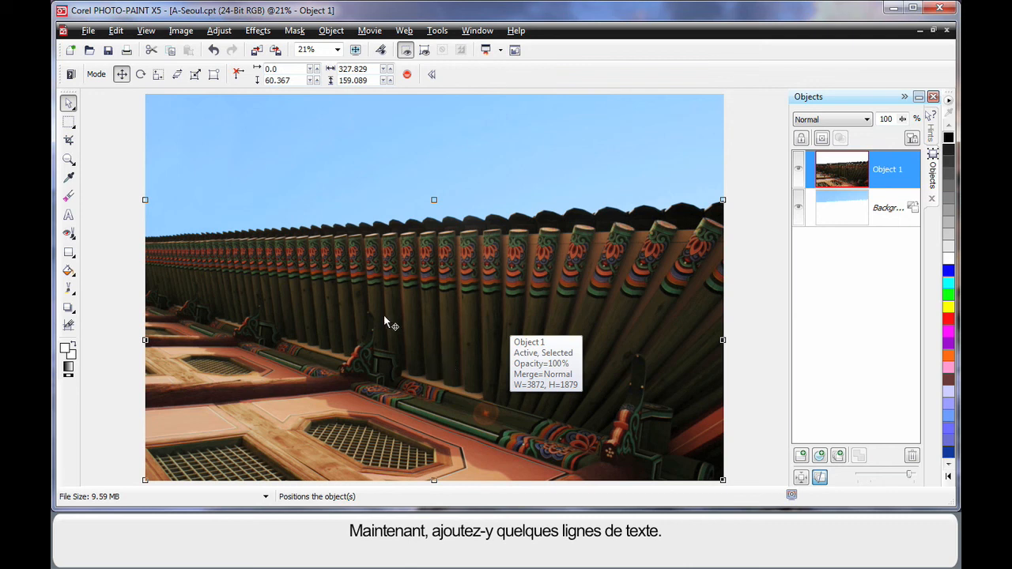
mouse_move(69, 215)
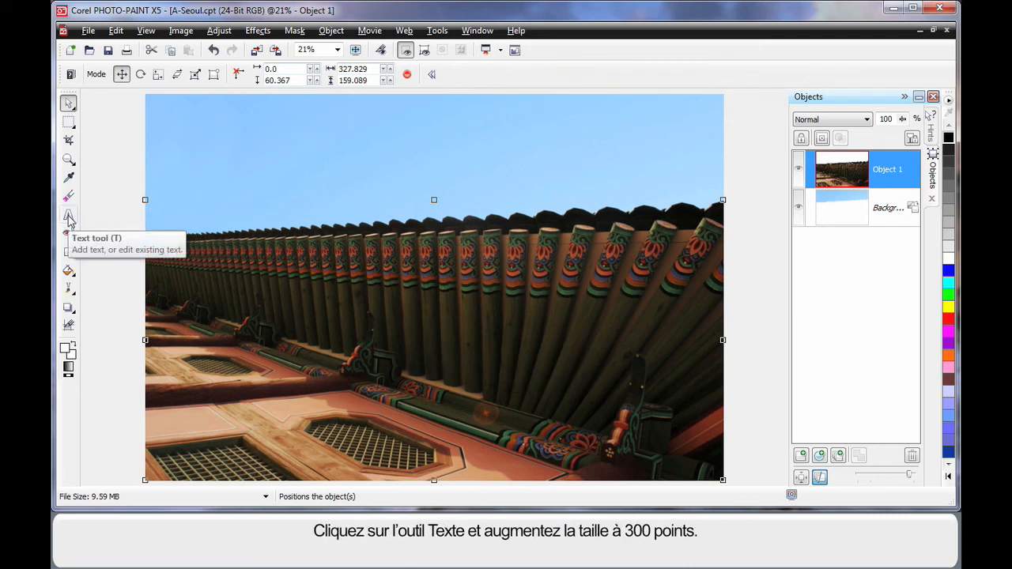
Type 'Seoul' on the canvas with the Text tool at 300 pt.
click(68, 215)
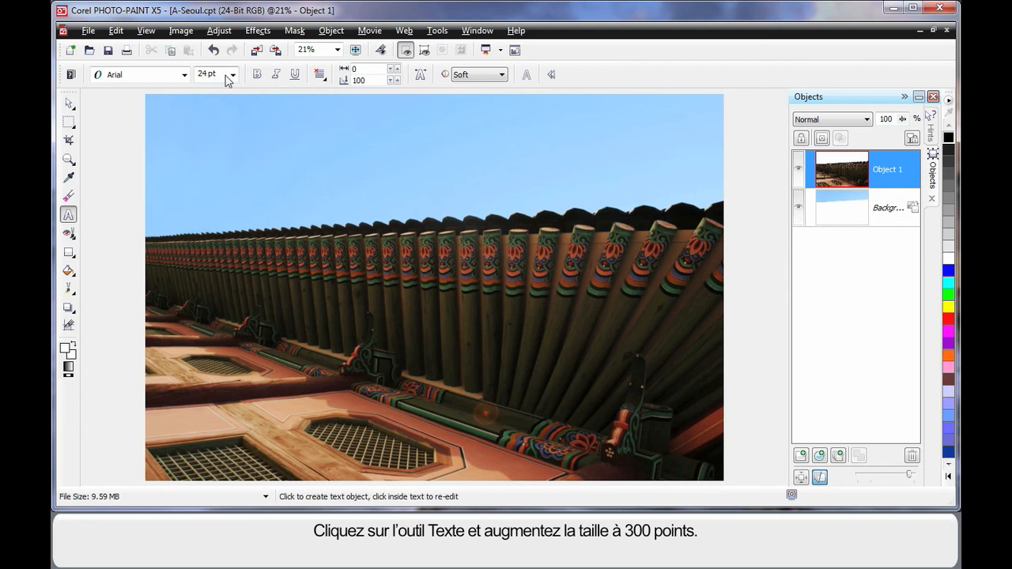
triple_click(207, 73)
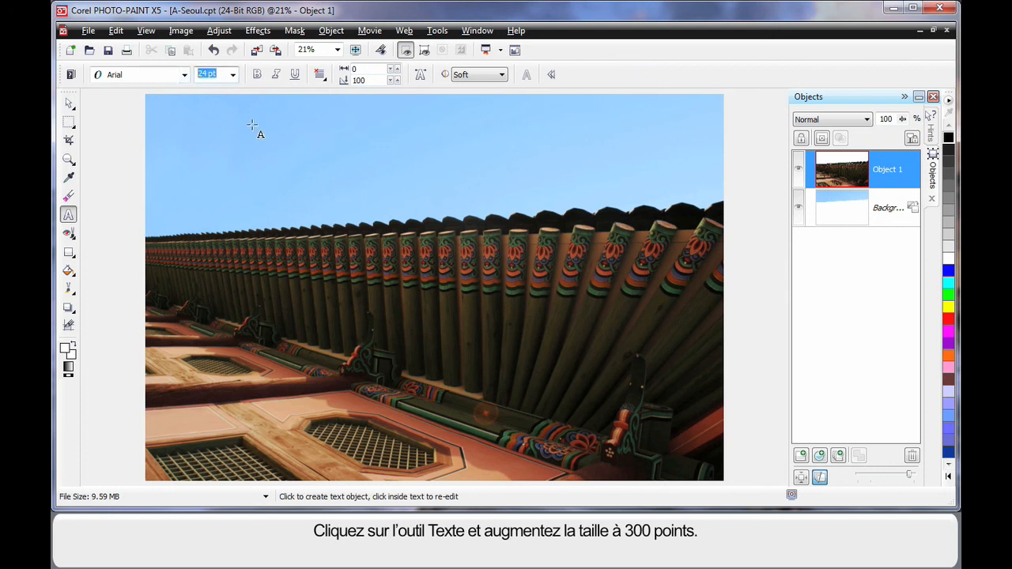
text(300)
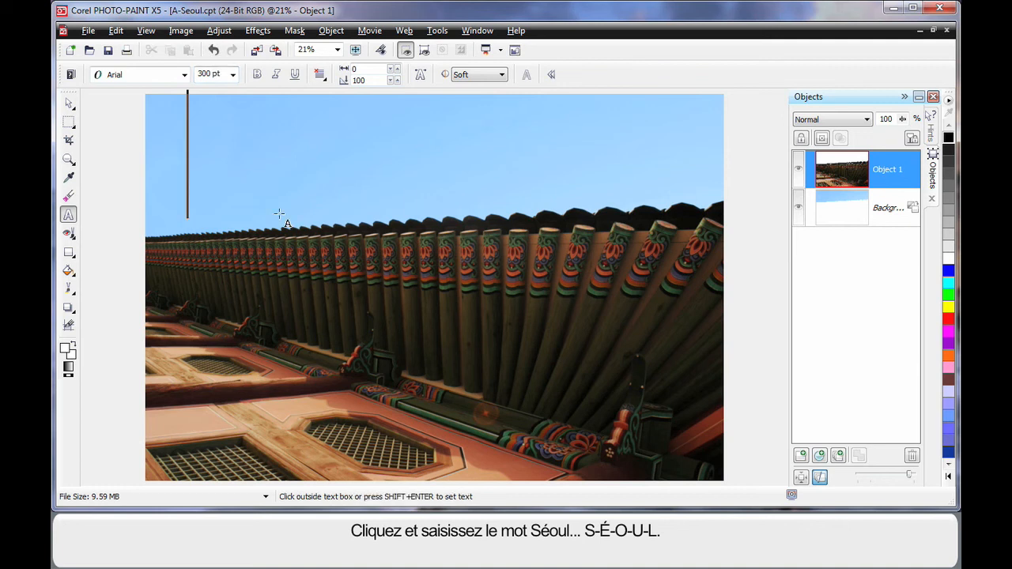
text(S)
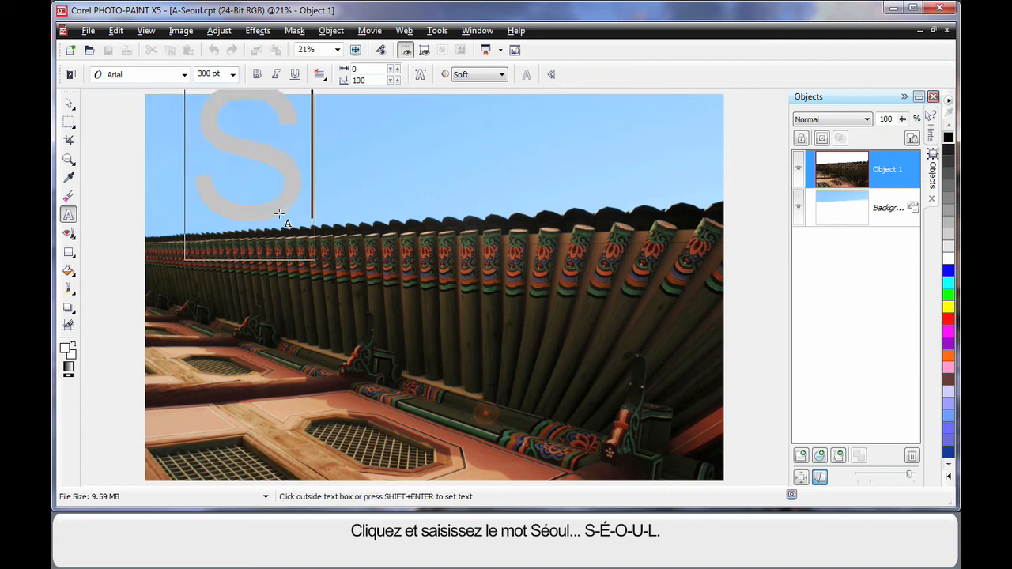
text(eoul)
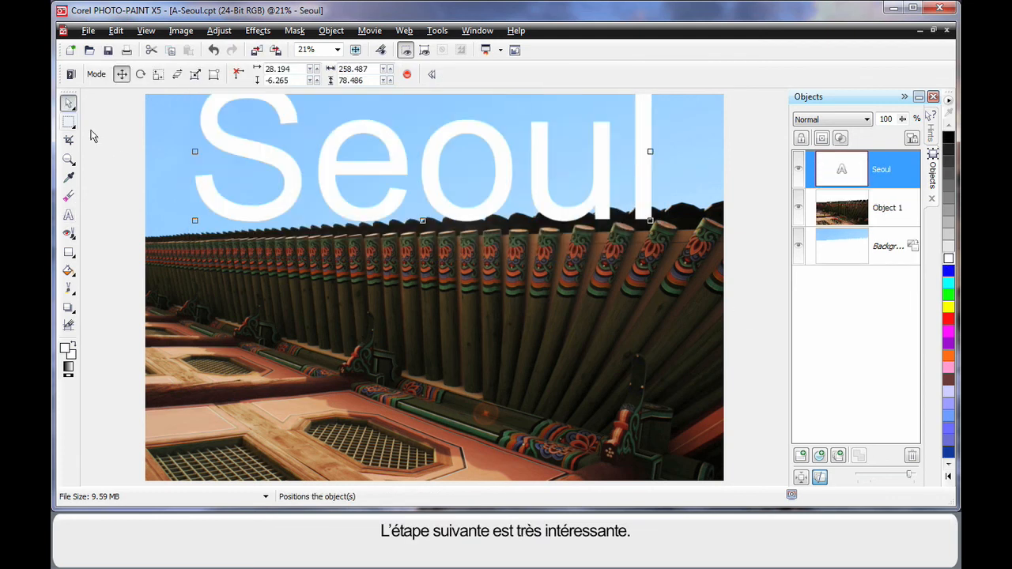
mouse_move(510, 196)
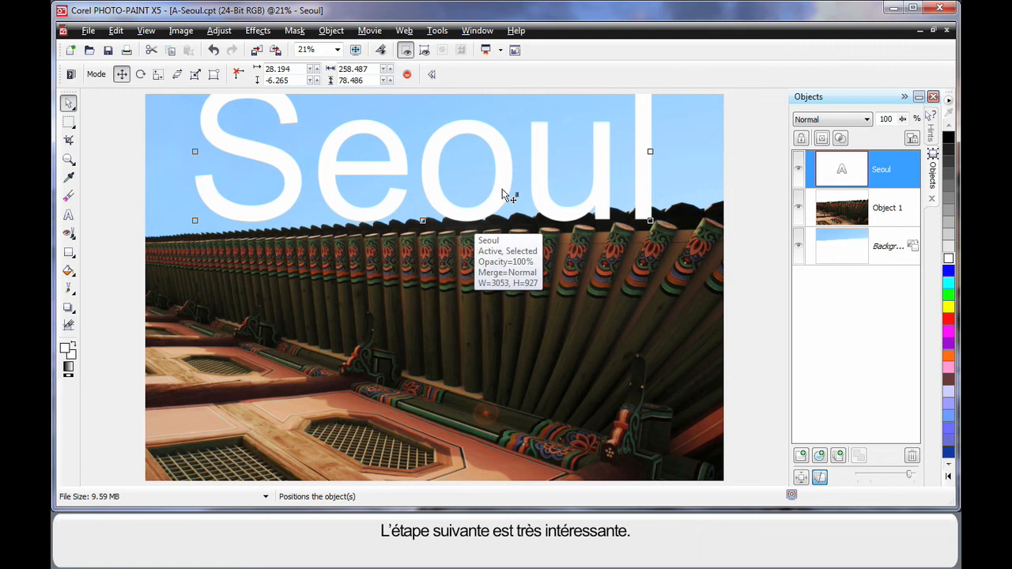
Stretch the white 'Seoul' text across the photo's full width and apply the resize.
drag(514, 197, 455, 205)
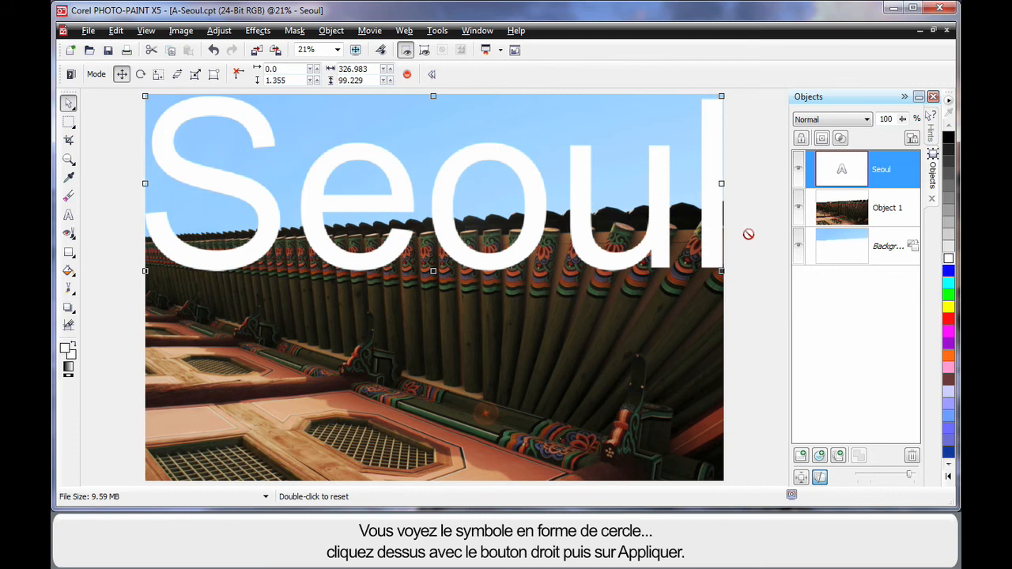
right_click(748, 235)
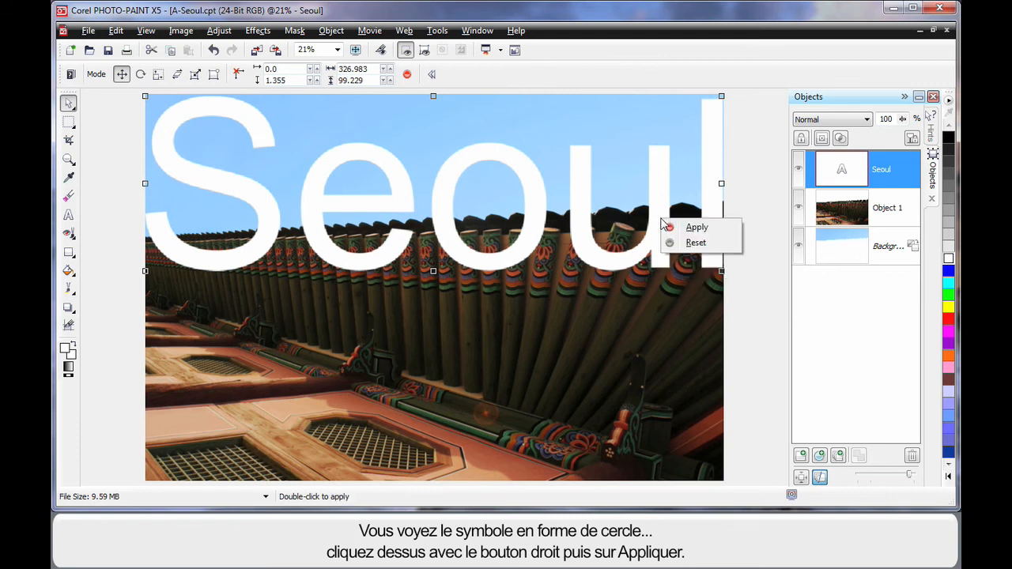
click(696, 227)
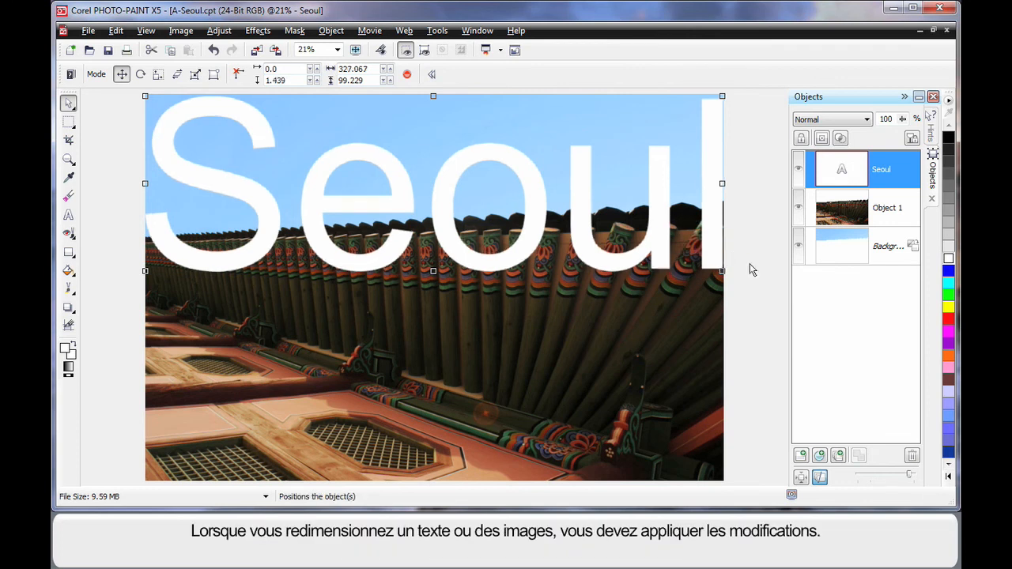
mouse_move(842, 207)
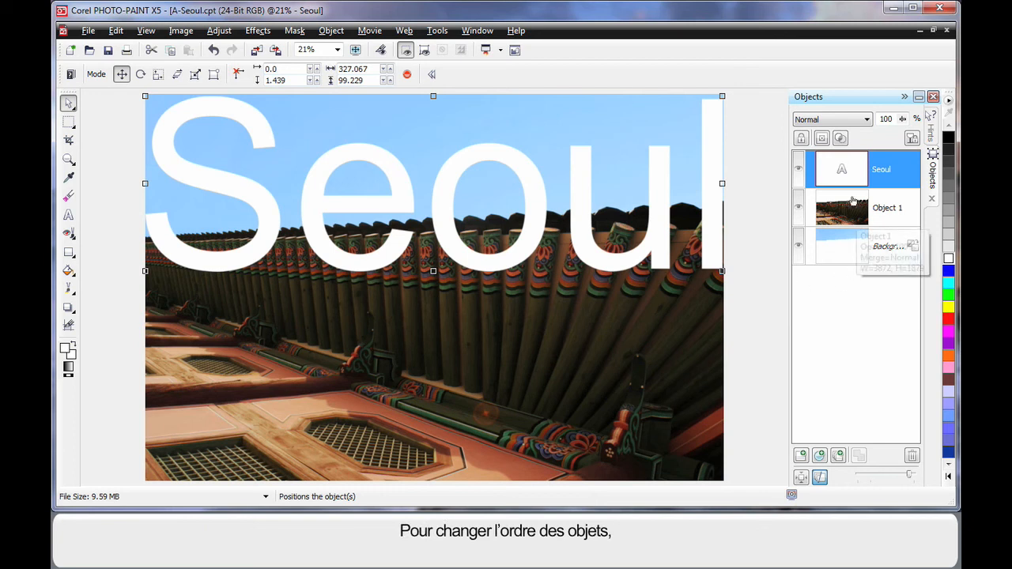
mouse_move(862, 215)
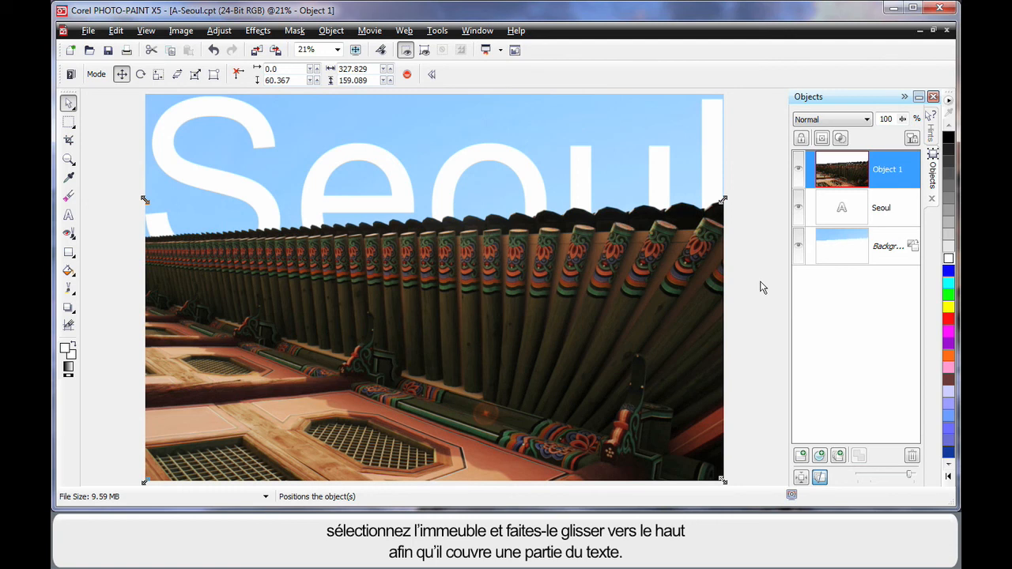
mouse_move(684, 239)
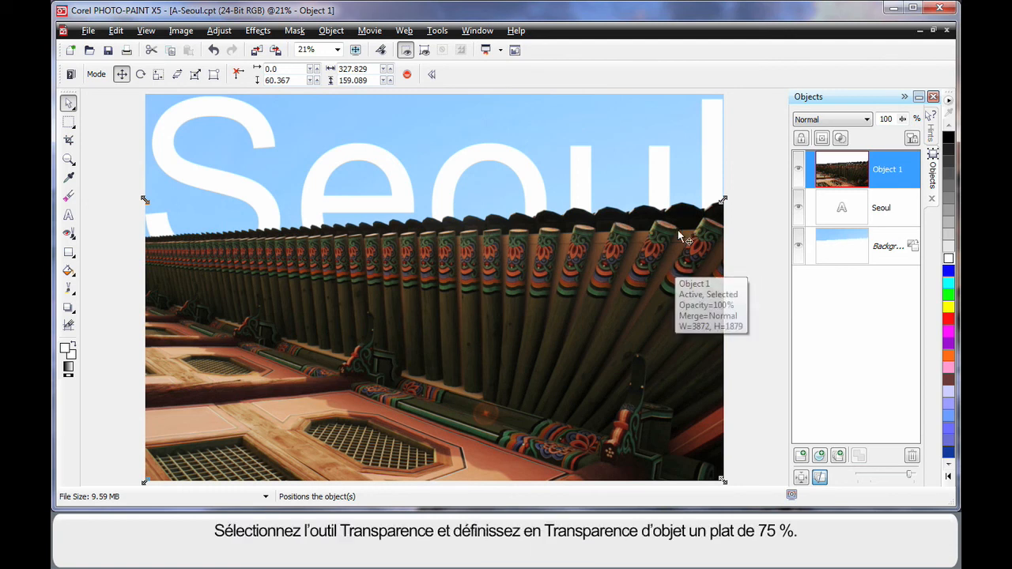
Select the Seoul text object in the Objects docker.
click(881, 208)
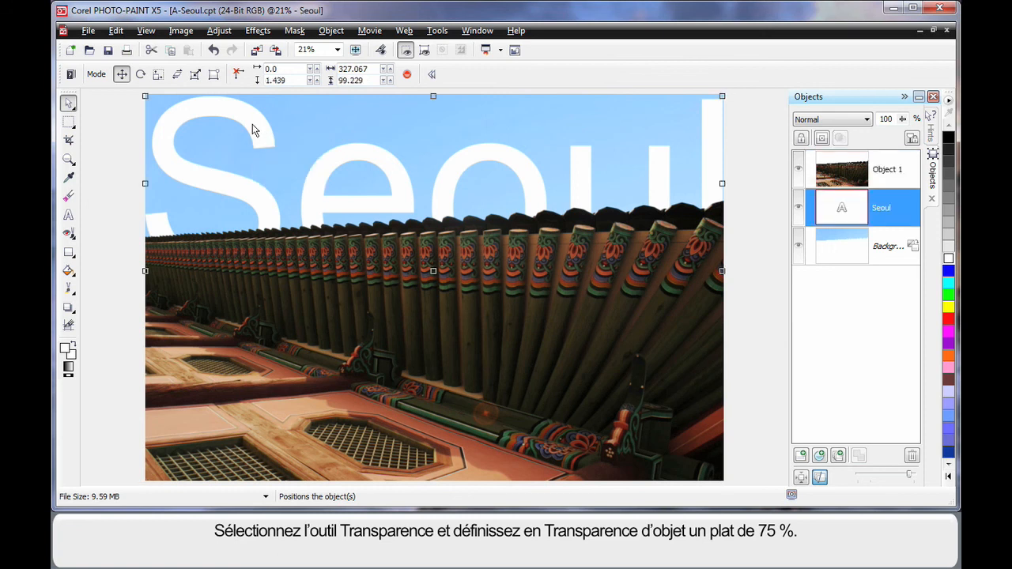
mouse_move(132, 282)
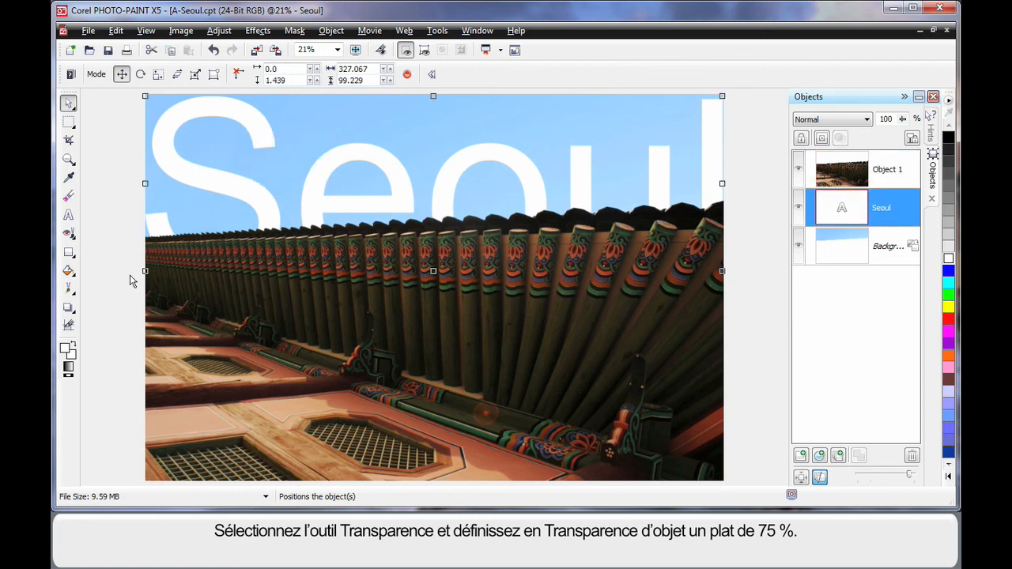
mouse_move(97, 298)
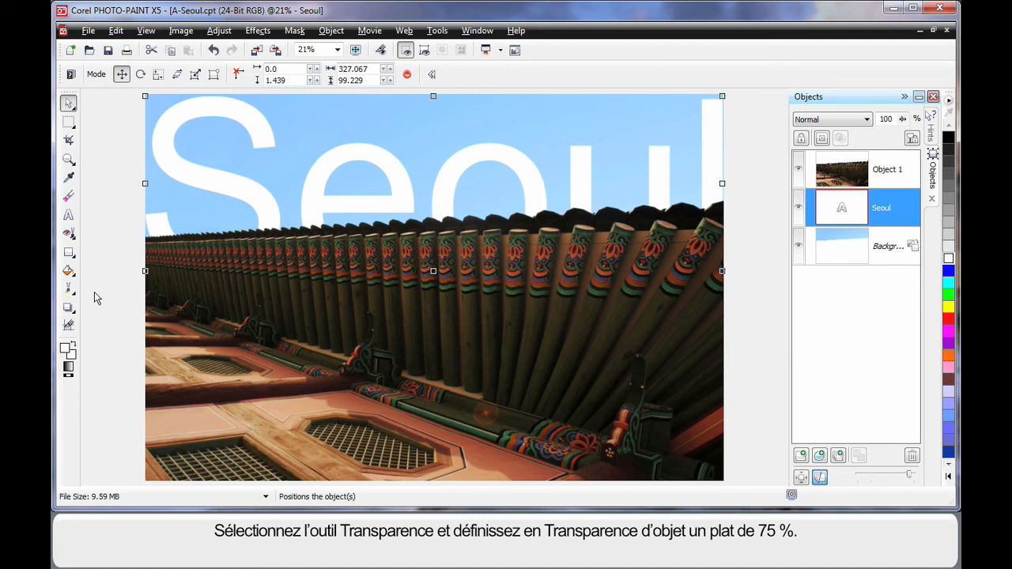
mouse_move(69, 325)
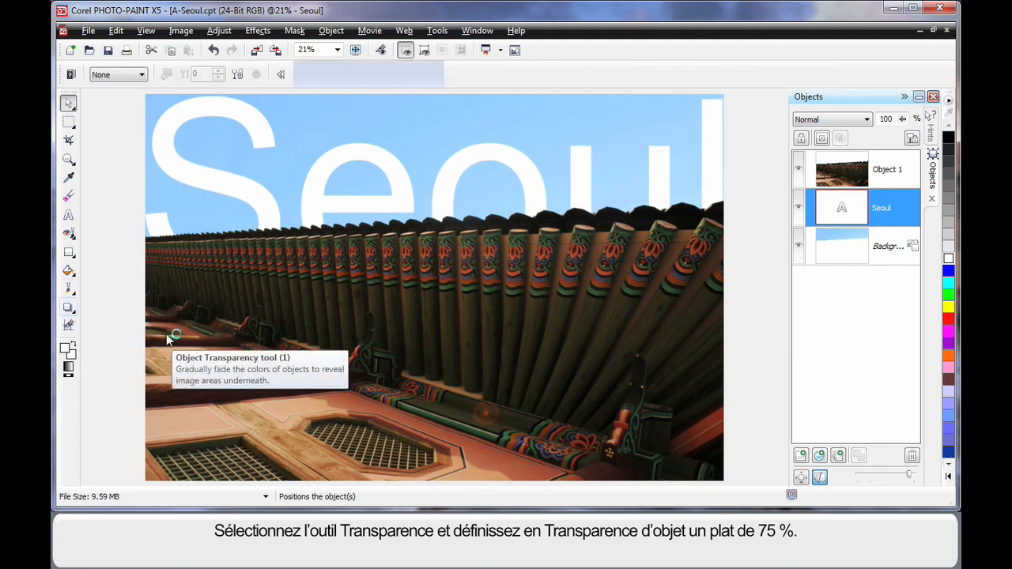
Give the Seoul text a Flat object transparency of 75 and apply it.
click(140, 74)
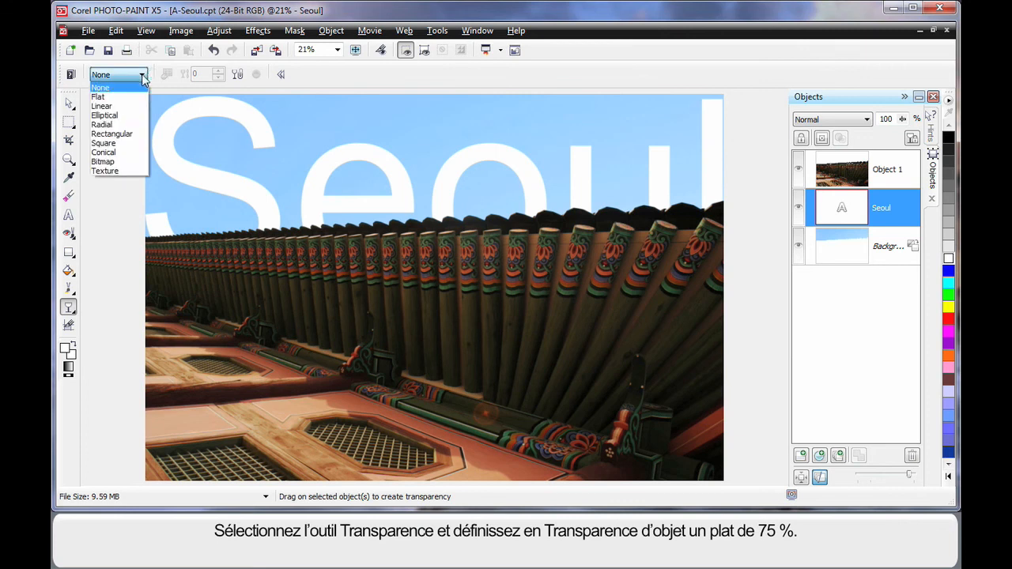
click(98, 95)
text(75)
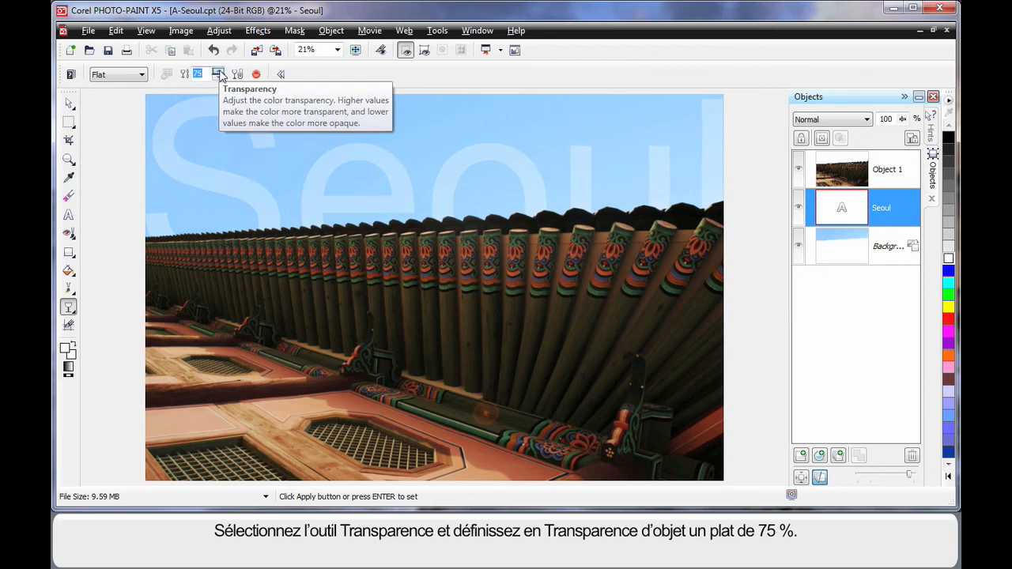
click(219, 70)
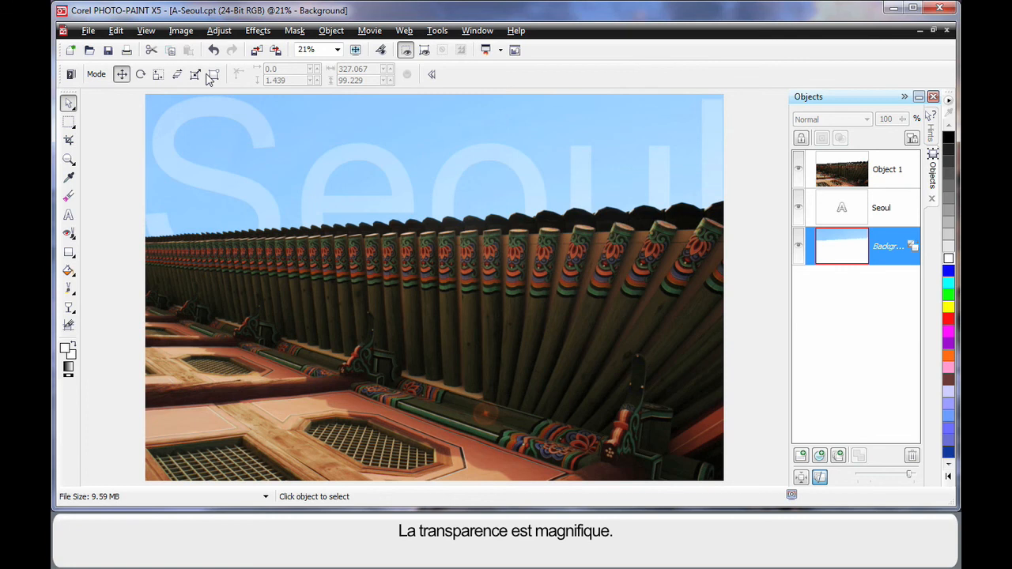
mouse_move(431, 173)
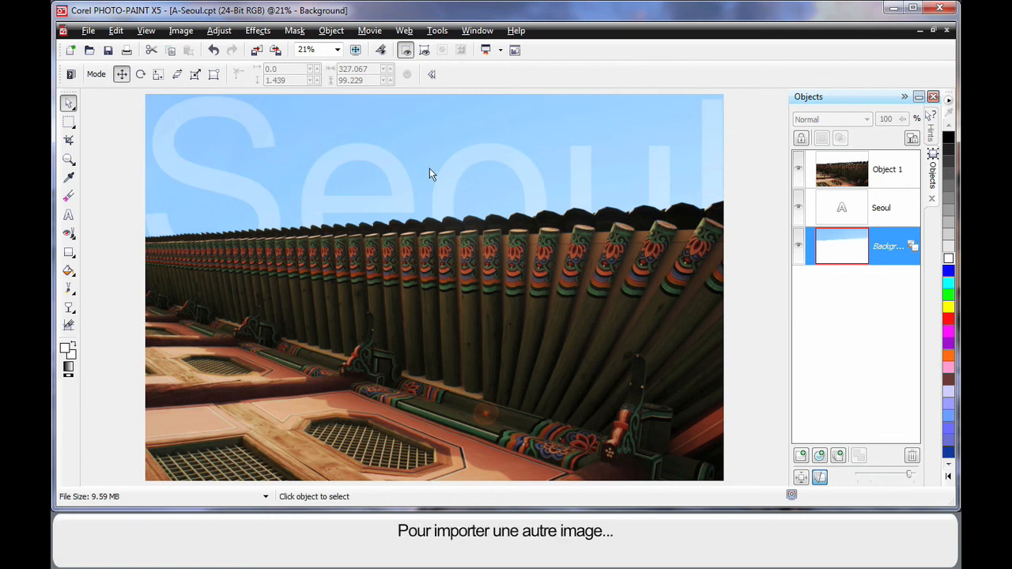
mouse_move(358, 148)
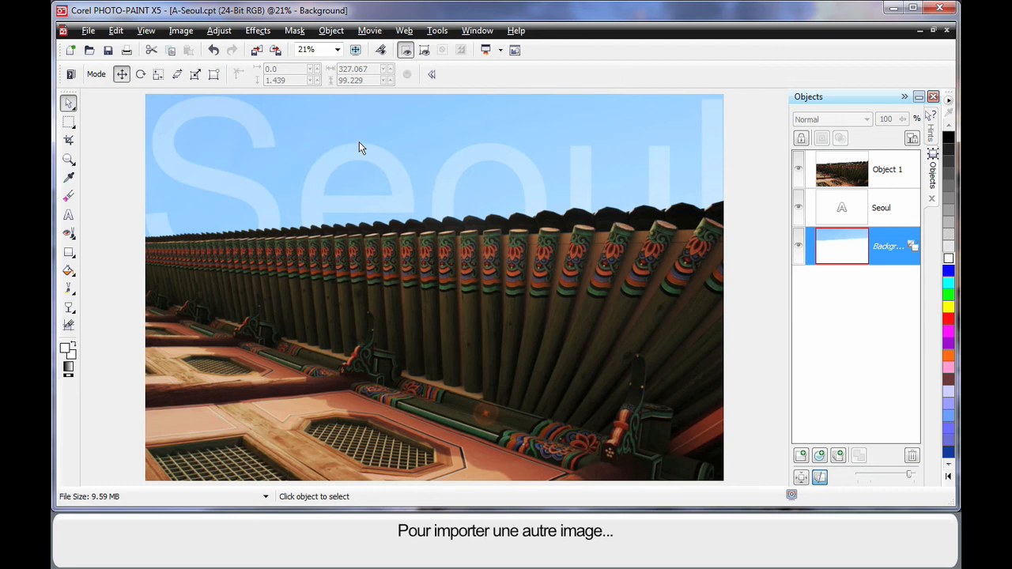
mouse_move(256, 50)
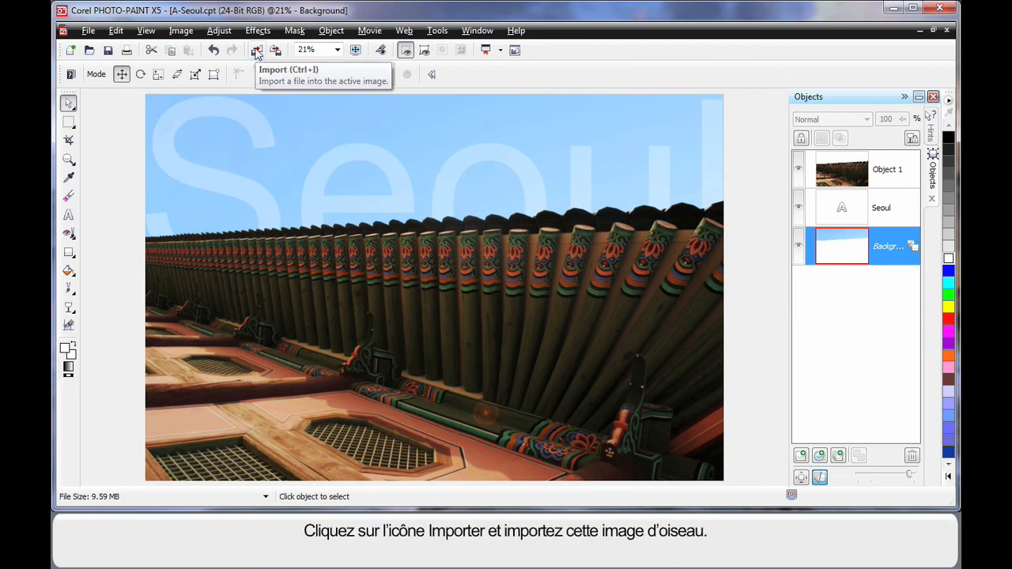
Import the bird image F43014.cpt from the Pictures library as a new object.
click(256, 50)
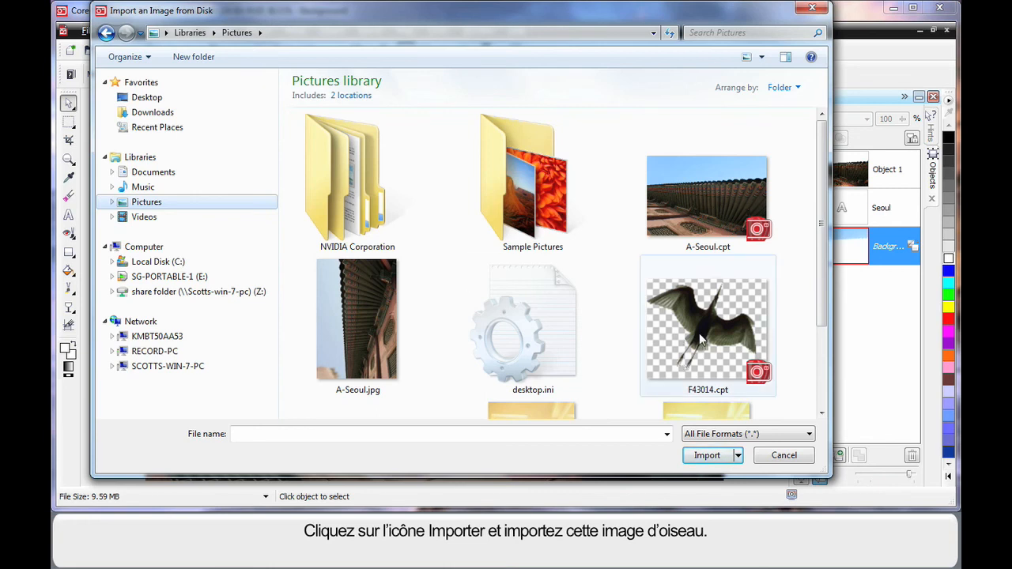
mouse_move(708, 332)
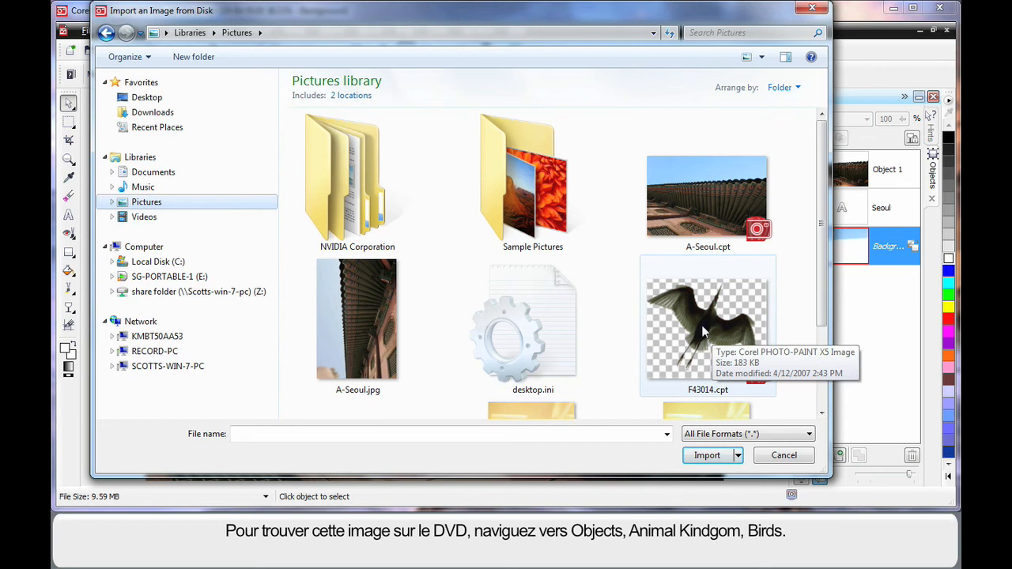
click(705, 325)
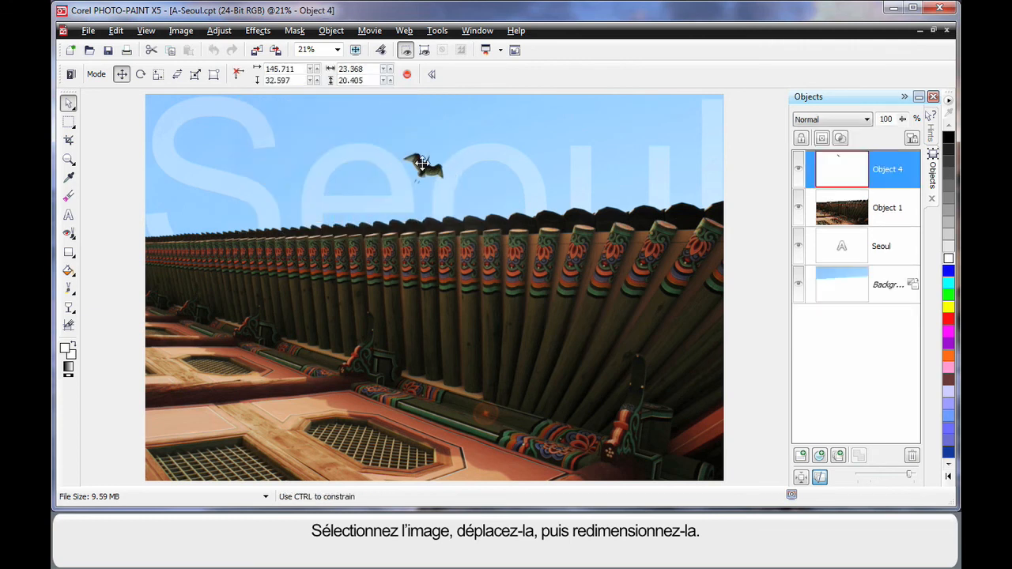
Skew, rotate and enlarge the bird, placing it in the sky above the roofline.
drag(424, 162, 439, 175)
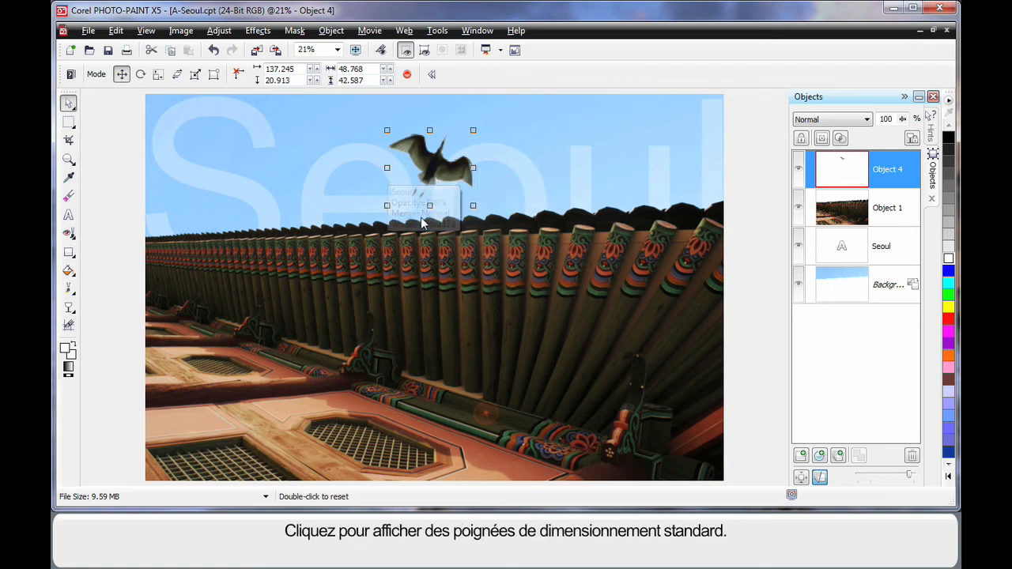
click(429, 168)
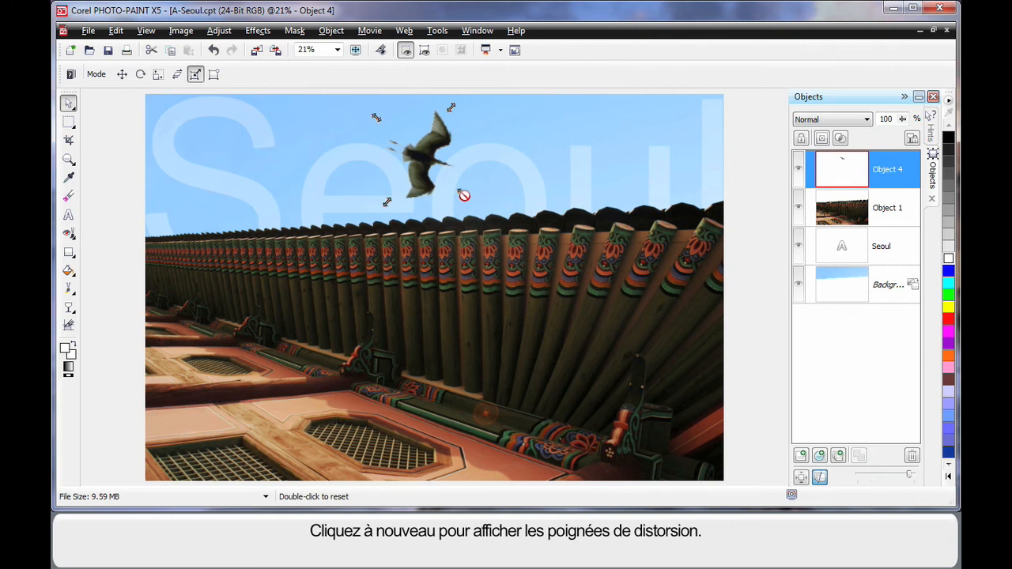
drag(427, 159, 443, 150)
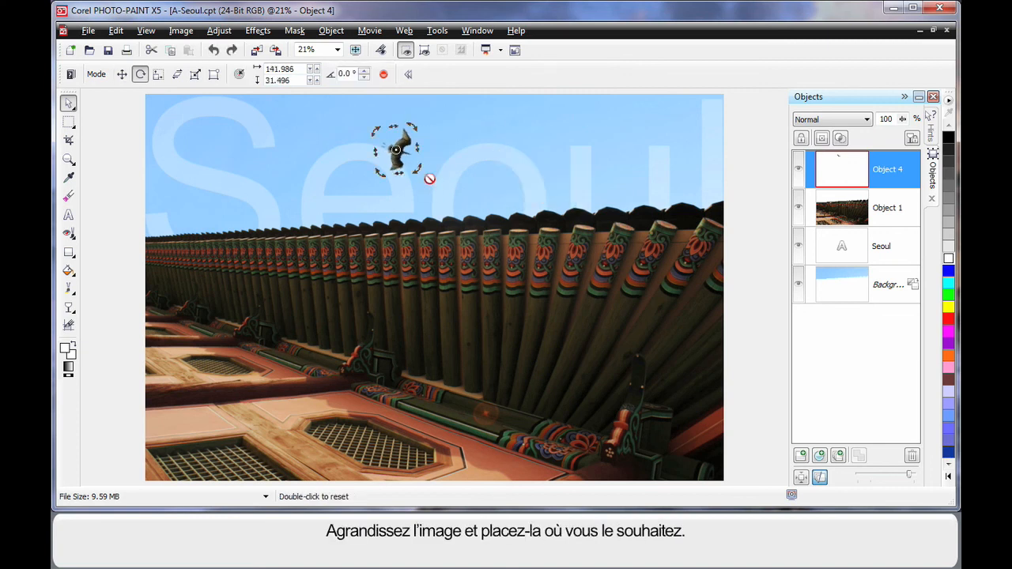
drag(395, 150, 431, 166)
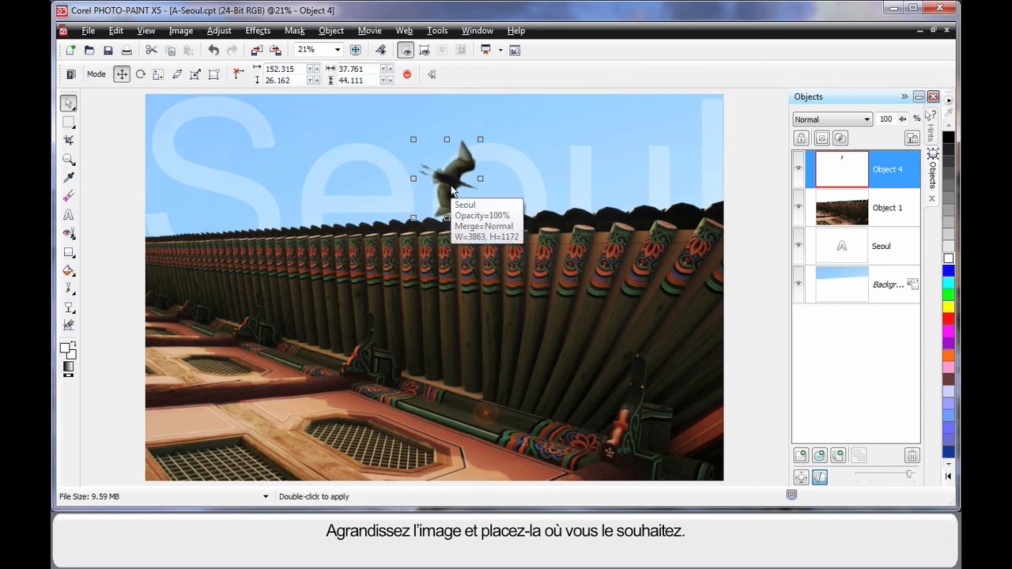
drag(451, 178, 433, 158)
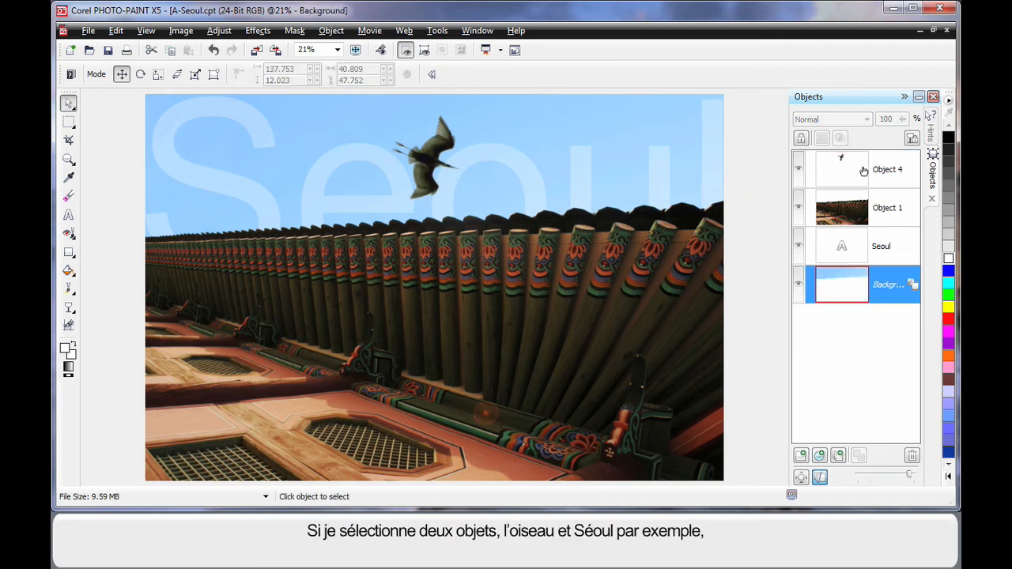
Group the bird (Object 4) with the roof photo (Object 1) in the Objects docker.
click(887, 169)
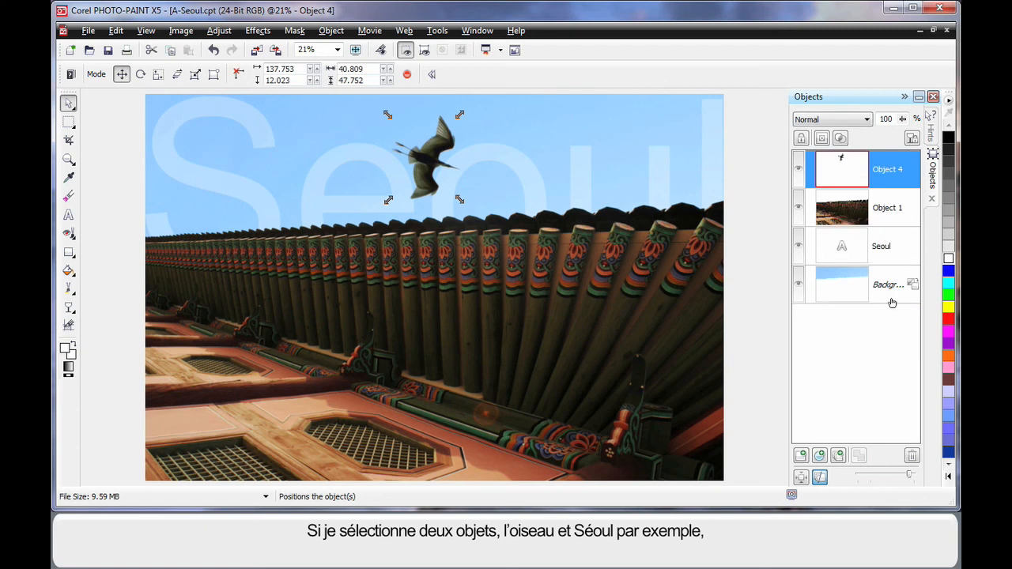
mouse_move(841, 210)
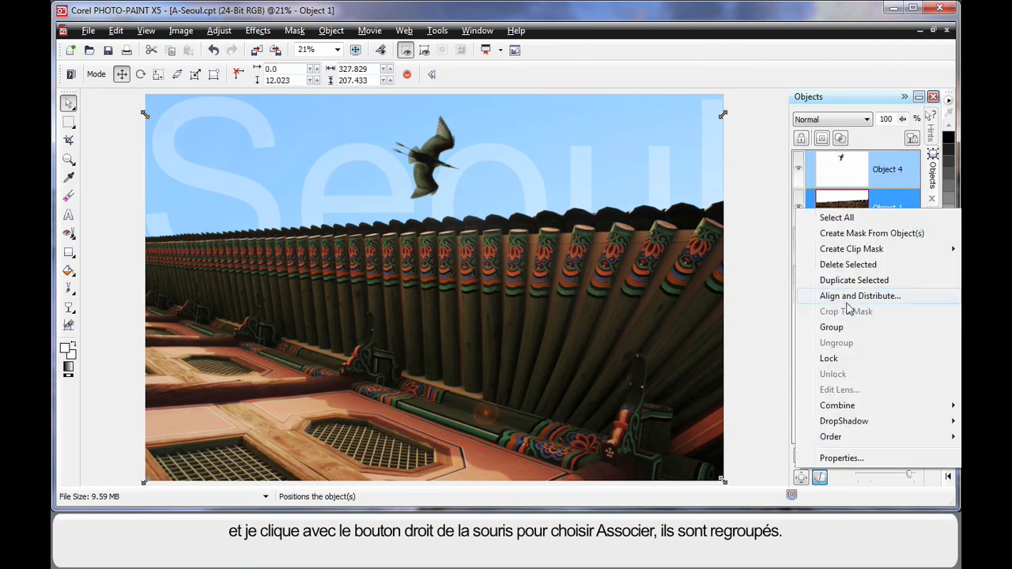
click(832, 327)
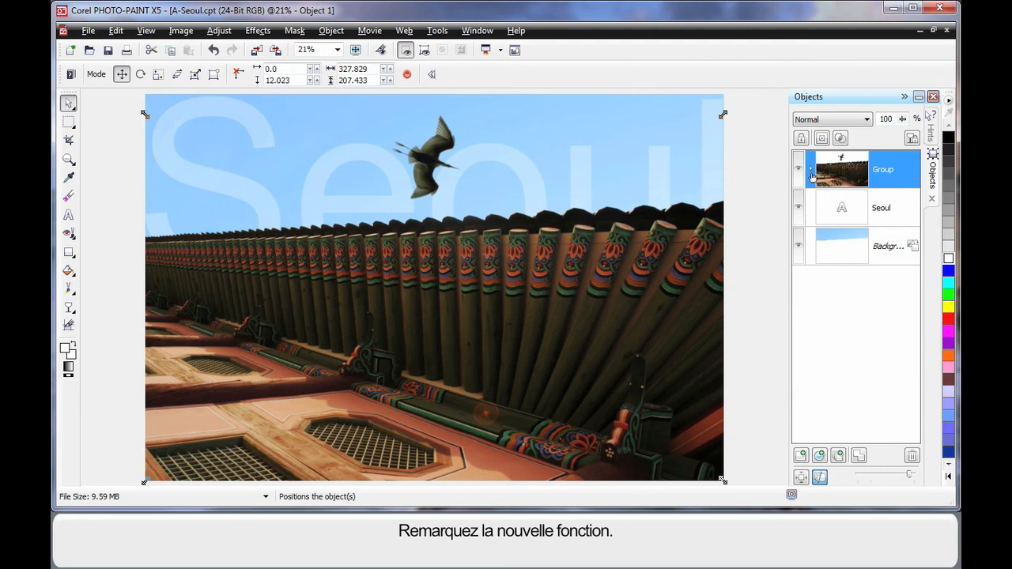
click(799, 169)
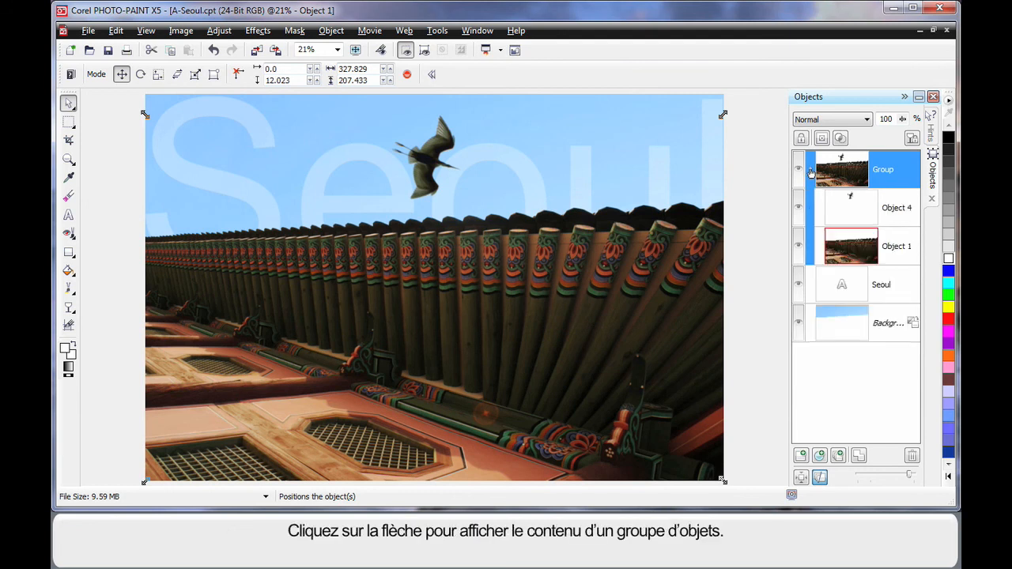
mouse_move(860, 234)
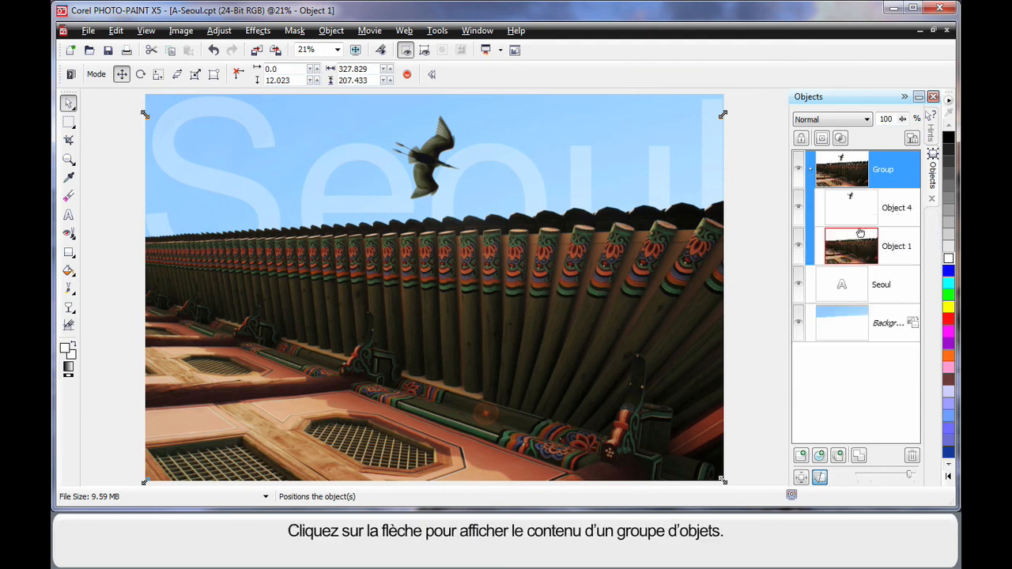
click(809, 169)
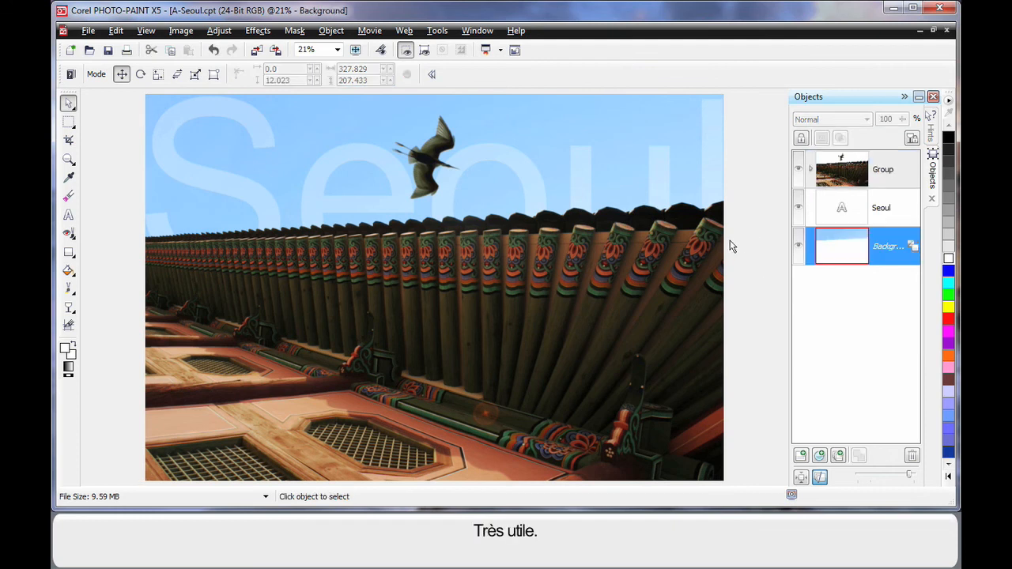
click(181, 30)
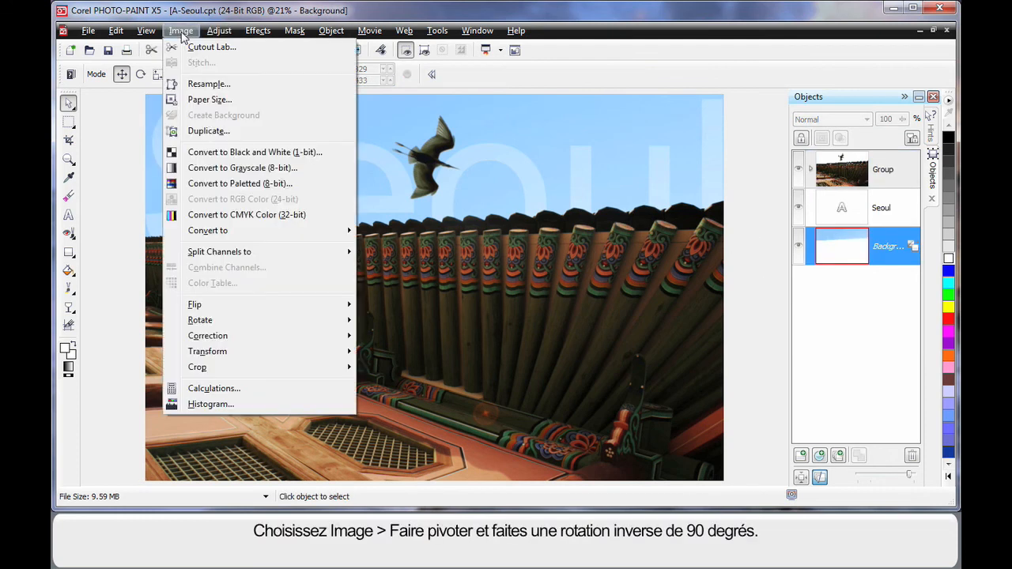